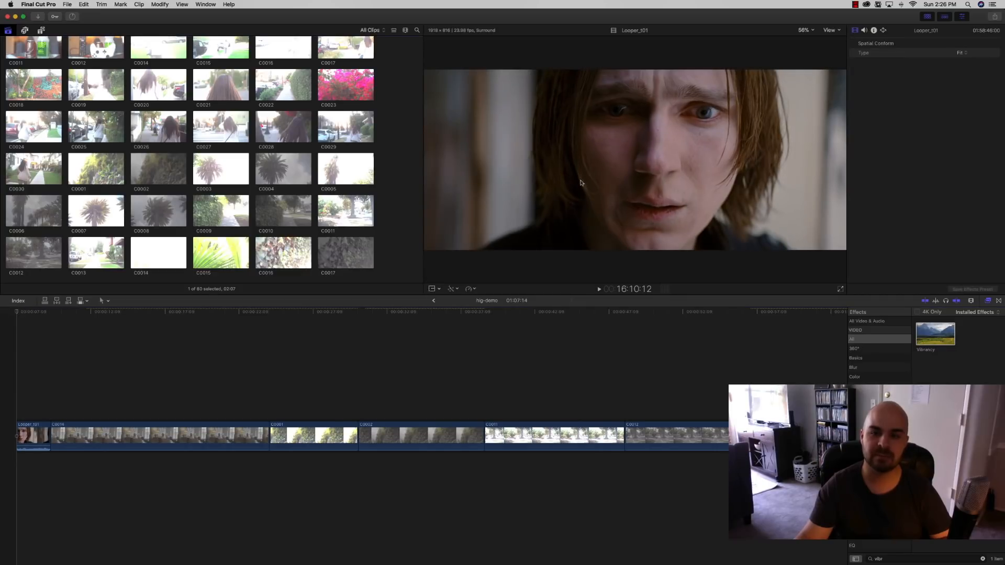
{"action": "mouse_move", "coordinate": [644, 134]}
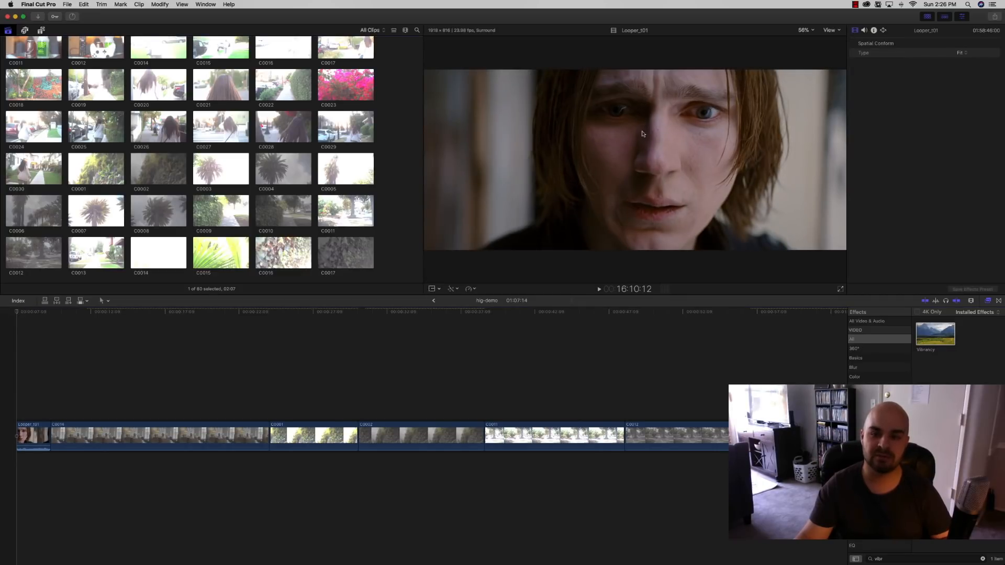
{"action": "mouse_move", "coordinate": [650, 121]}
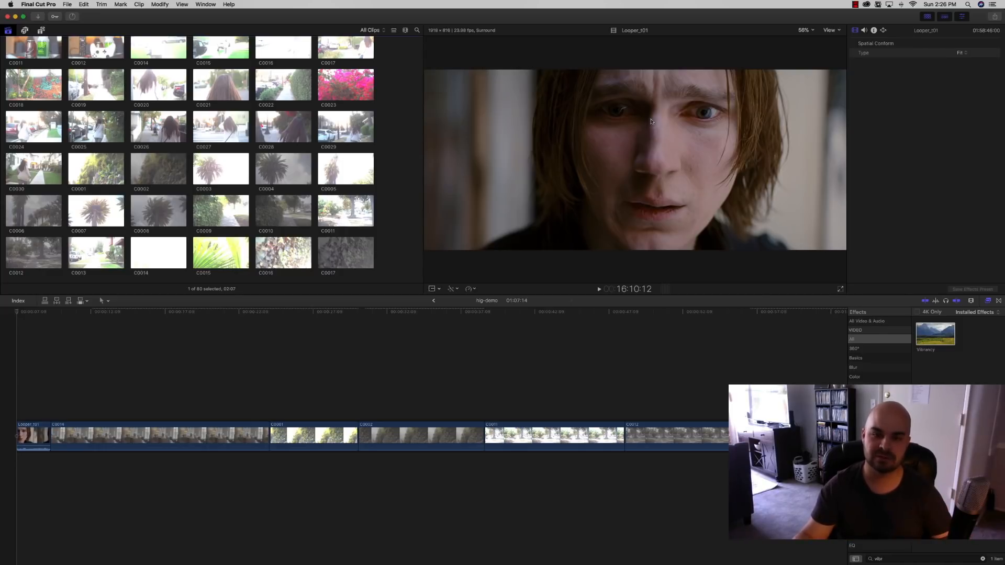
{"action": "mouse_move", "coordinate": [672, 151]}
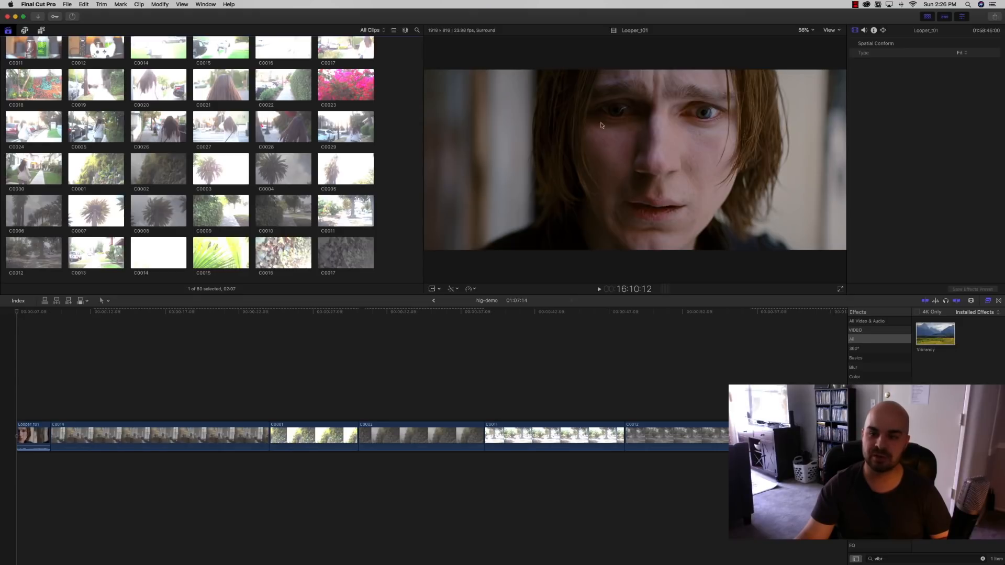
{"action": "mouse_move", "coordinate": [670, 158]}
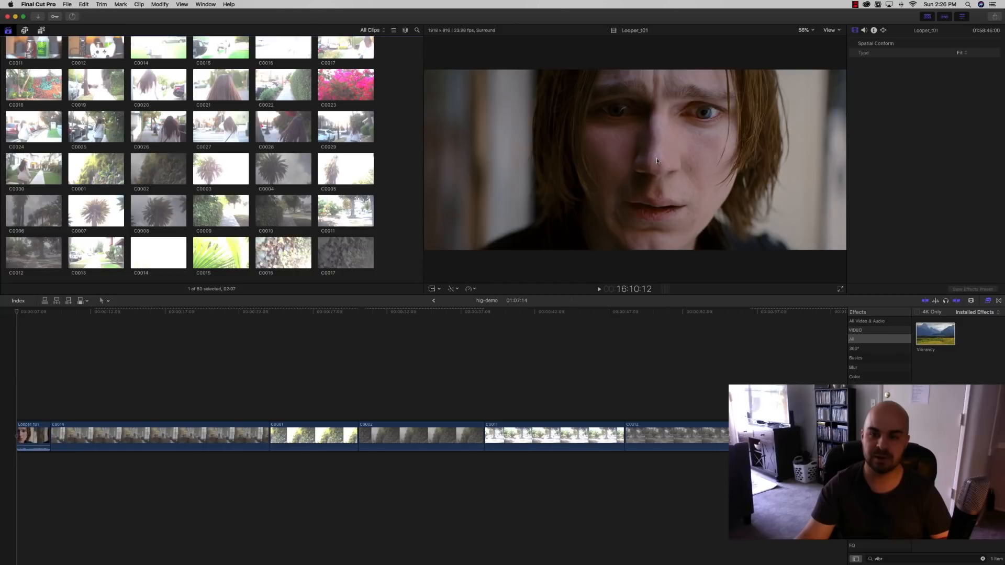
{"action": "mouse_move", "coordinate": [595, 143]}
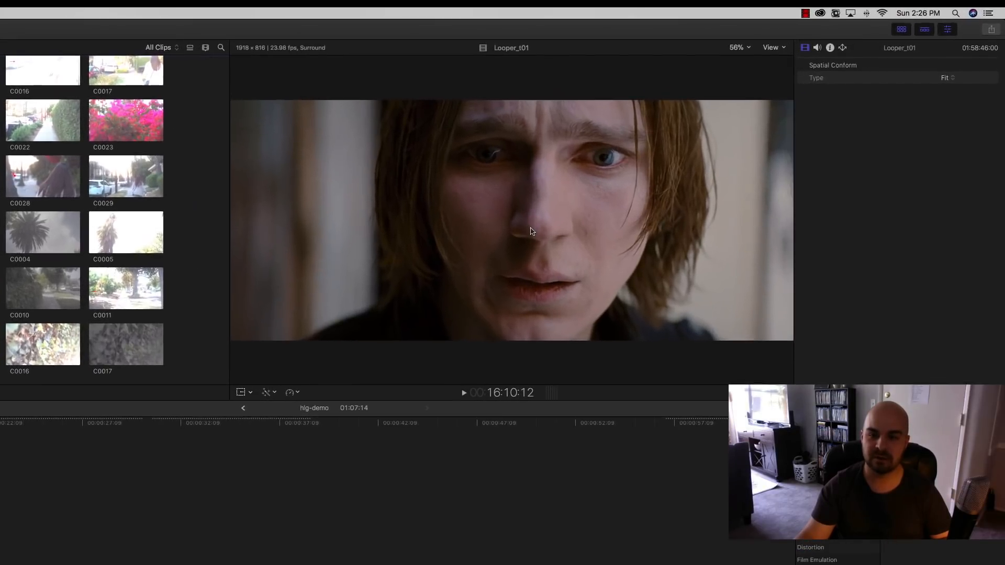
{"action": "mouse_move", "coordinate": [625, 220]}
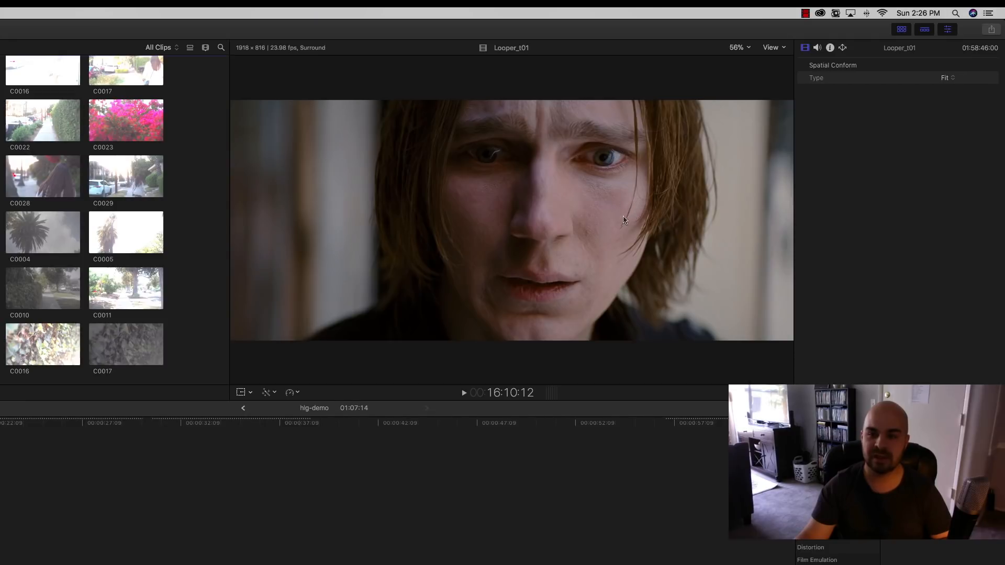
{"action": "mouse_move", "coordinate": [449, 214]}
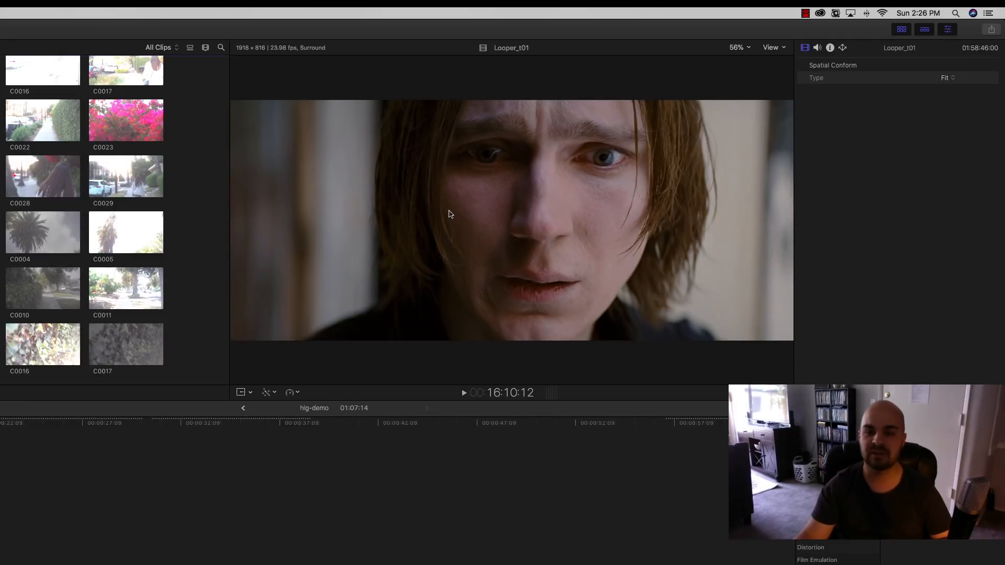
{"action": "mouse_move", "coordinate": [491, 323]}
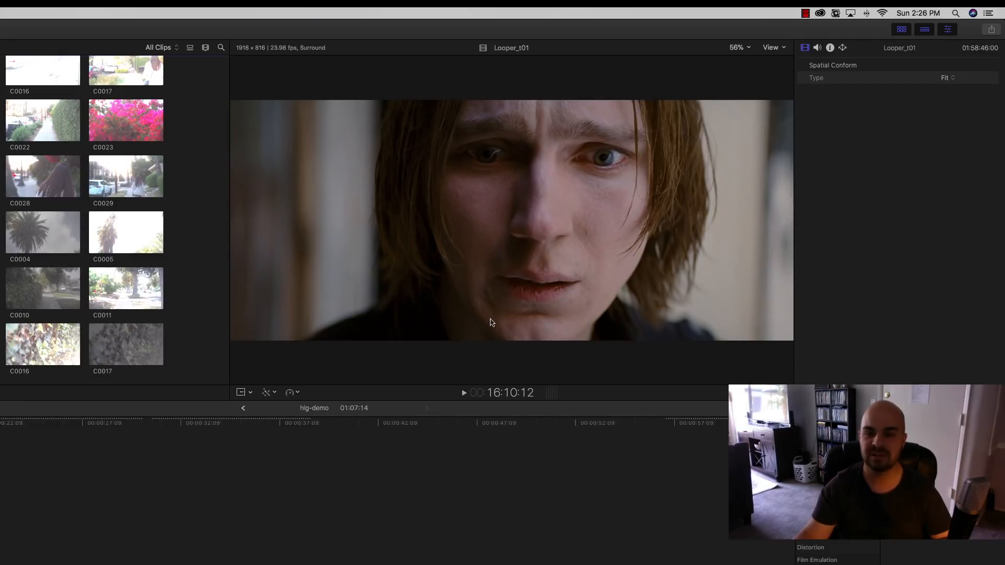
{"action": "mouse_move", "coordinate": [539, 300]}
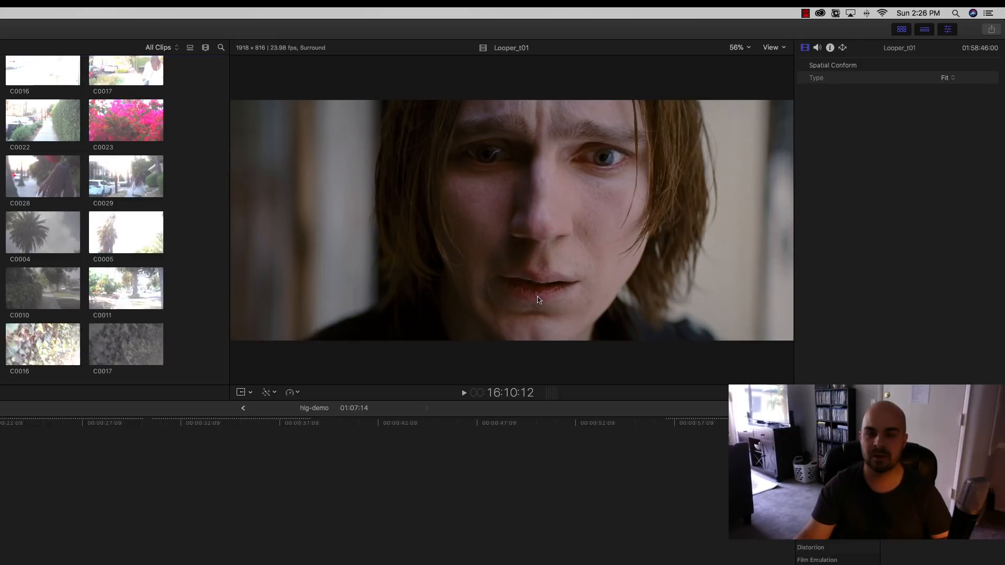
{"action": "mouse_move", "coordinate": [506, 273]}
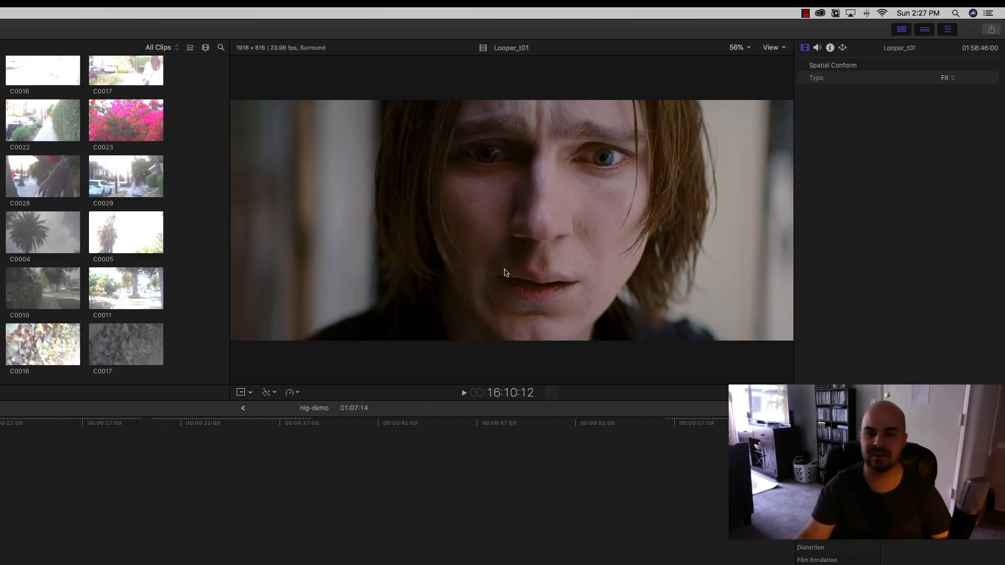
{"action": "mouse_move", "coordinate": [560, 222]}
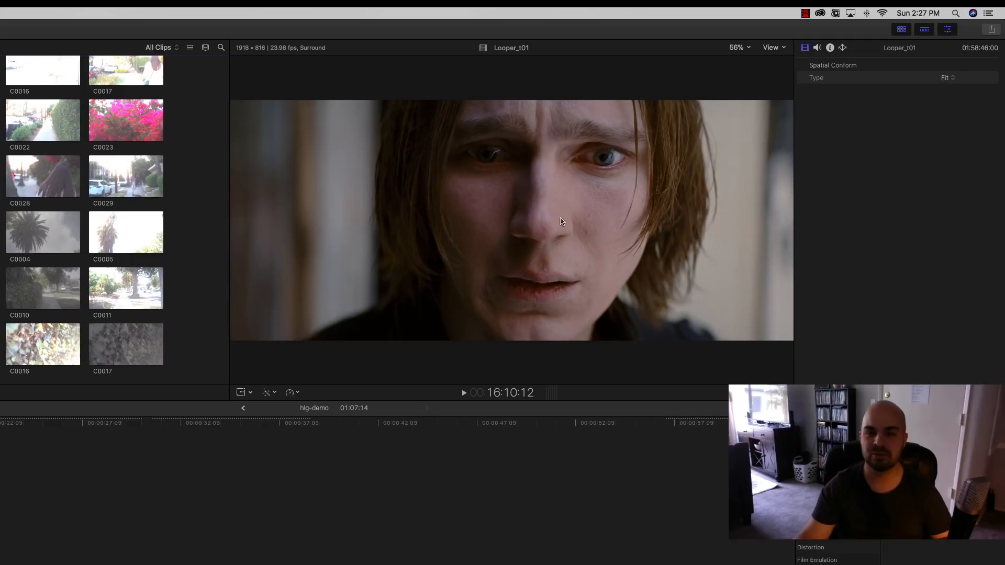
{"action": "mouse_move", "coordinate": [625, 234]}
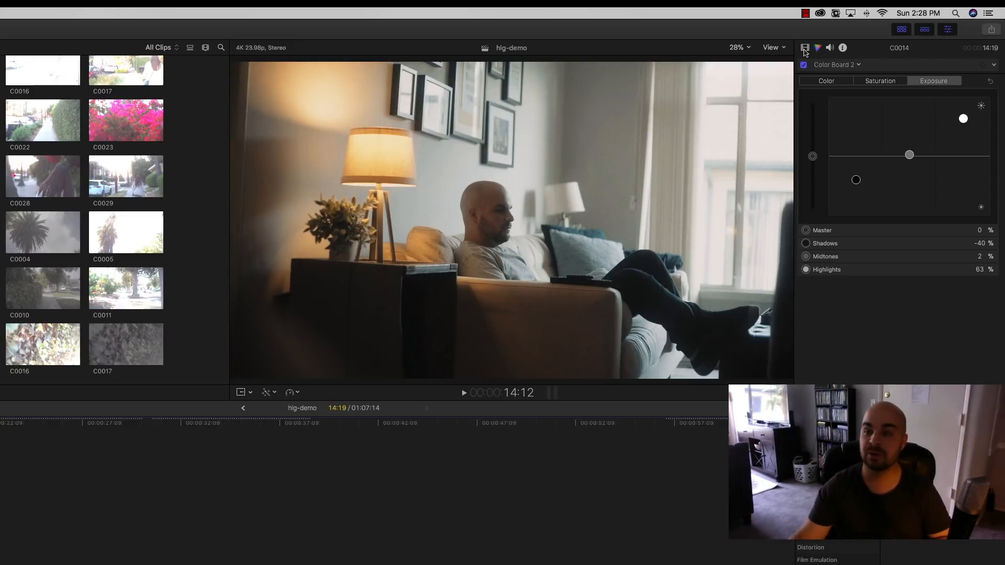
- Disable clip C0014's grade to show flat footage, then re-enable the Kodak LUT and Color Board 2
{"action": "left_click", "coordinate": [805, 48]}
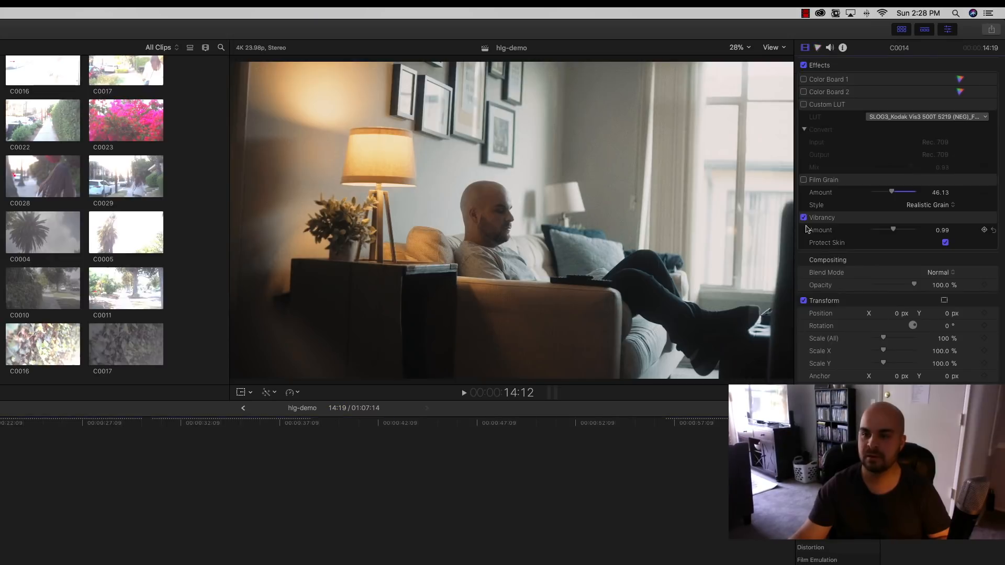
{"action": "left_click", "coordinate": [803, 180]}
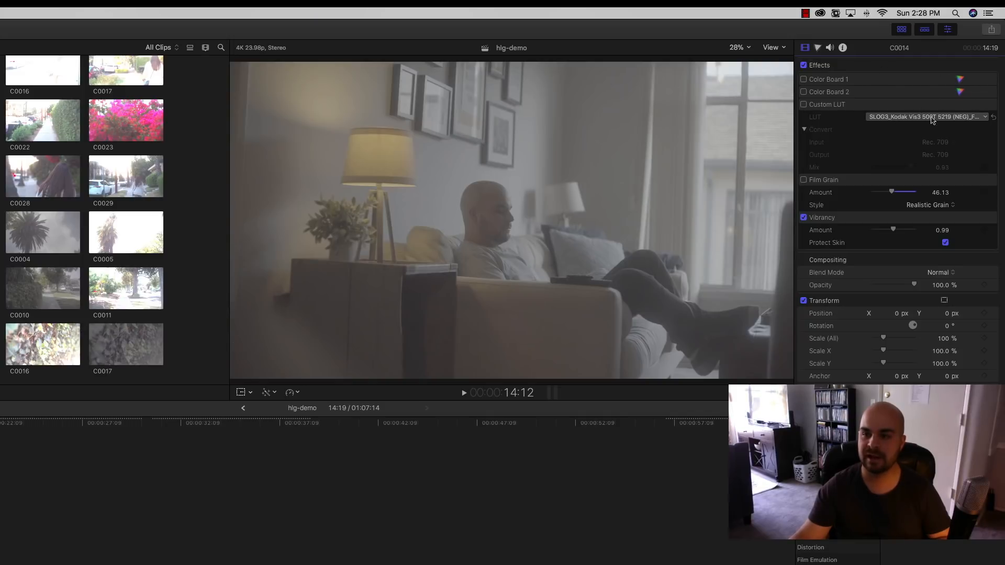
{"action": "mouse_move", "coordinate": [954, 121]}
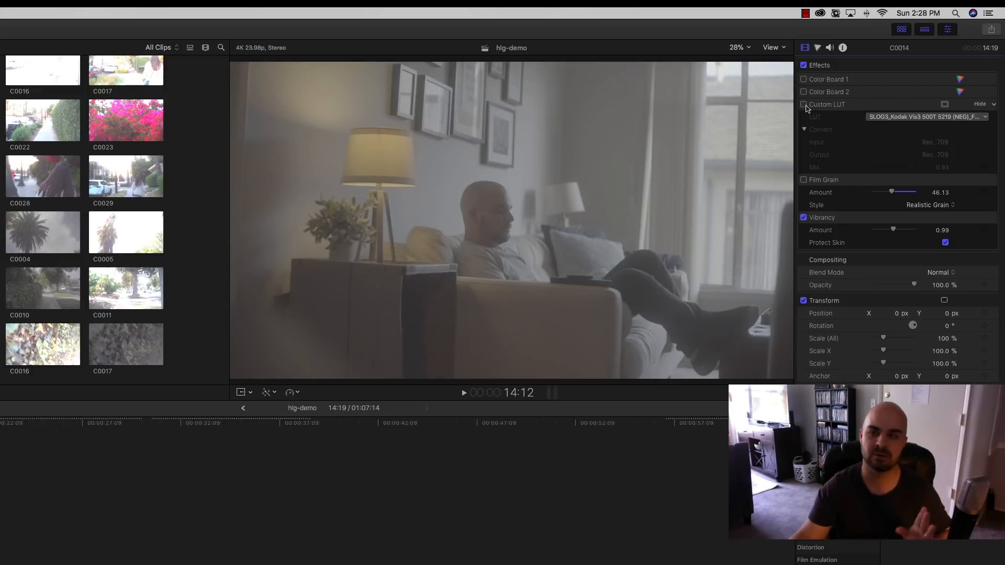
{"action": "left_click", "coordinate": [804, 105]}
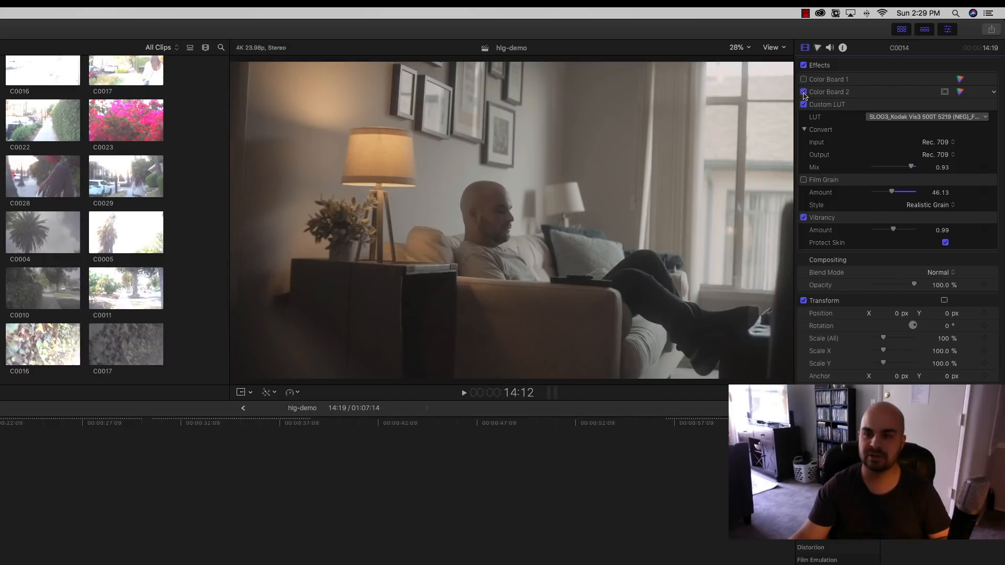
{"action": "left_click", "coordinate": [803, 92]}
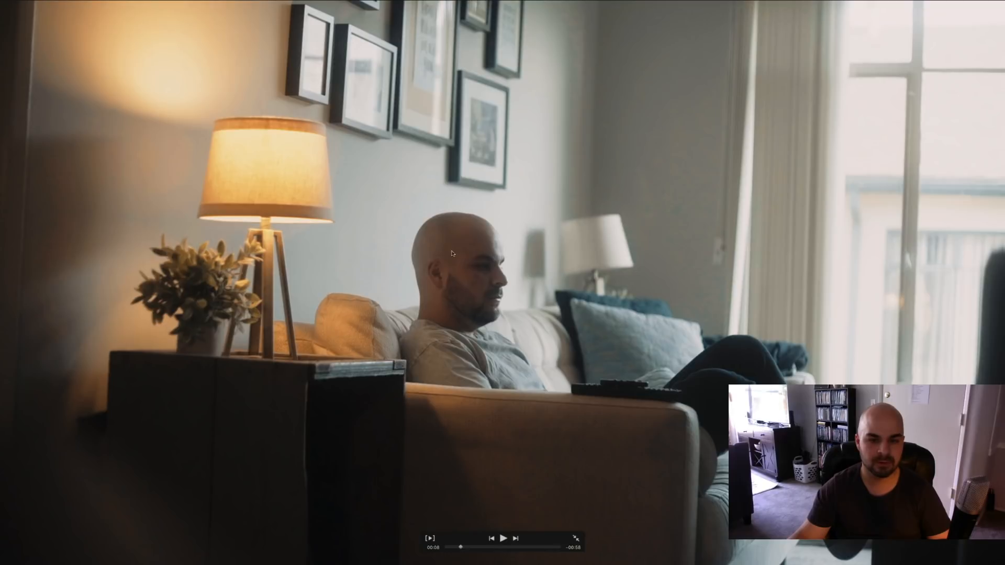
{"action": "mouse_move", "coordinate": [440, 315]}
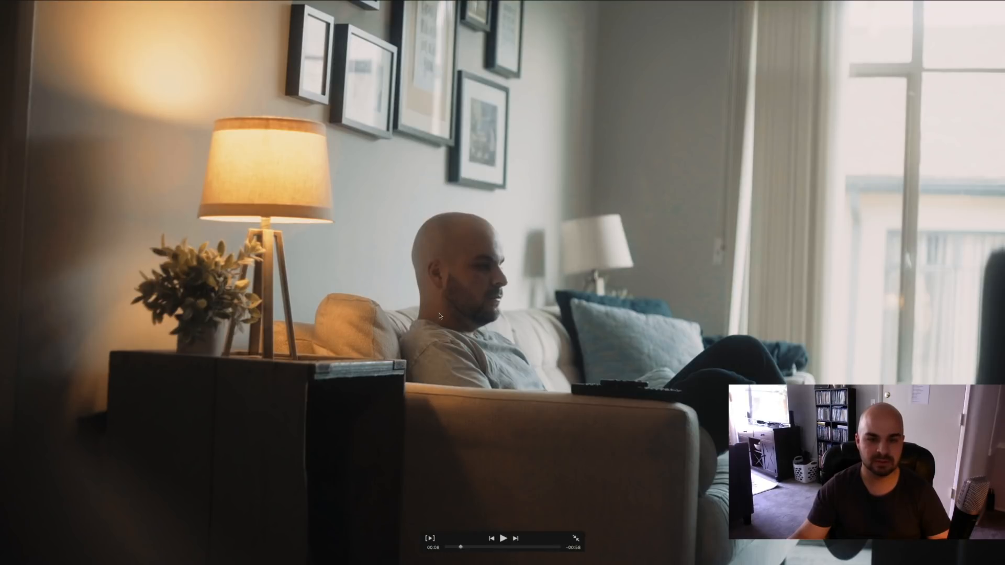
{"action": "mouse_move", "coordinate": [100, 204]}
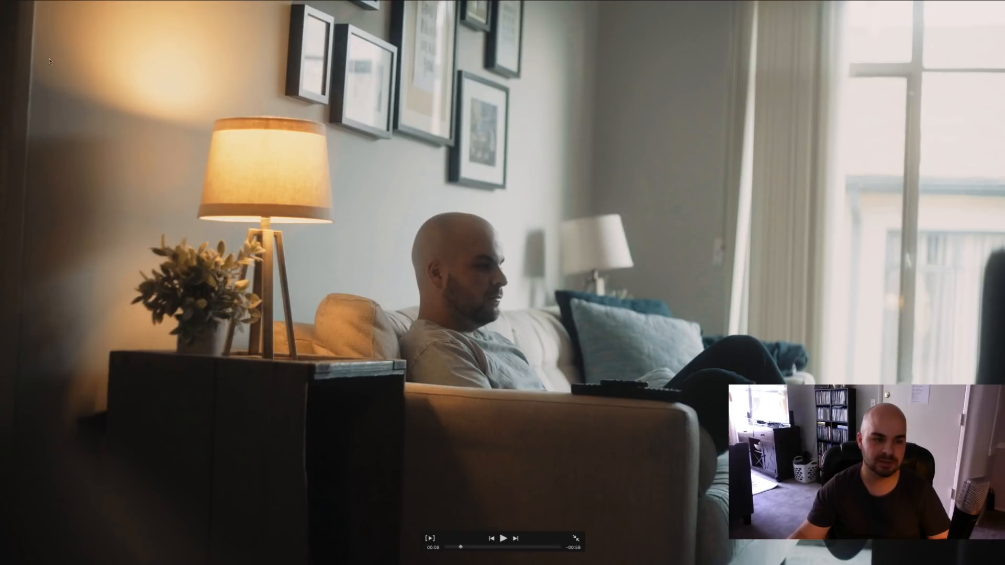
{"action": "mouse_move", "coordinate": [54, 323]}
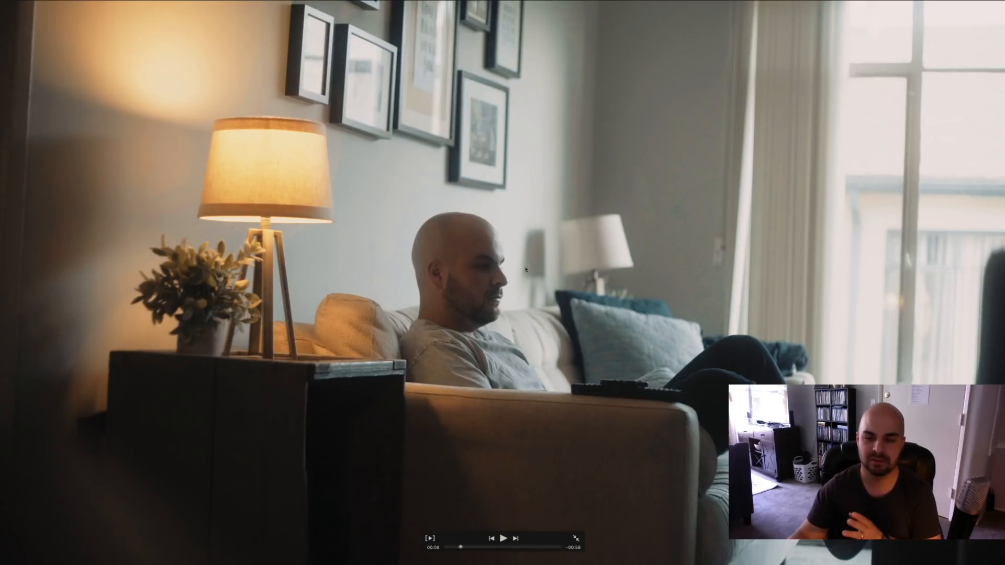
{"action": "mouse_move", "coordinate": [704, 303]}
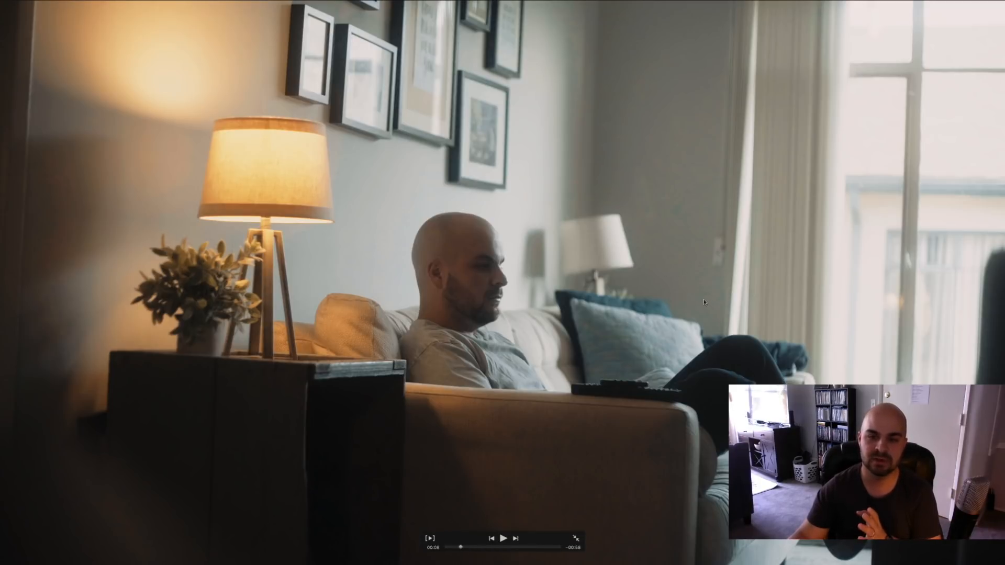
{"action": "mouse_move", "coordinate": [678, 216]}
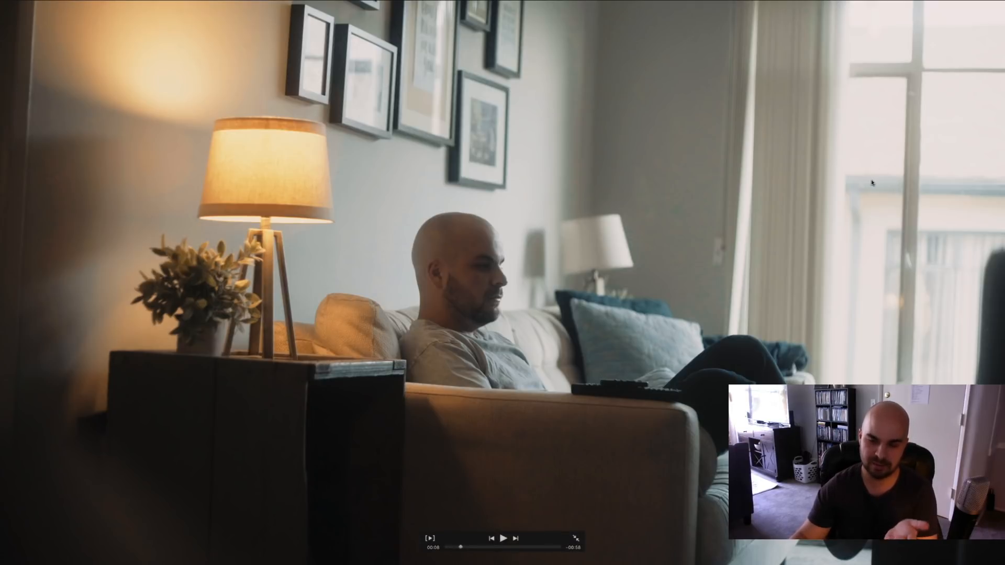
{"action": "mouse_move", "coordinate": [858, 191]}
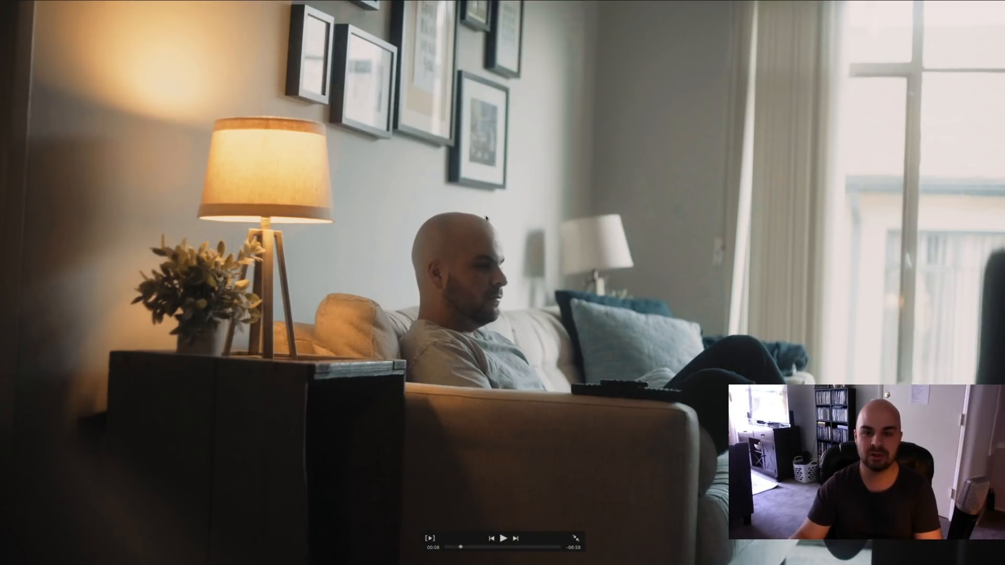
{"action": "mouse_move", "coordinate": [722, 231]}
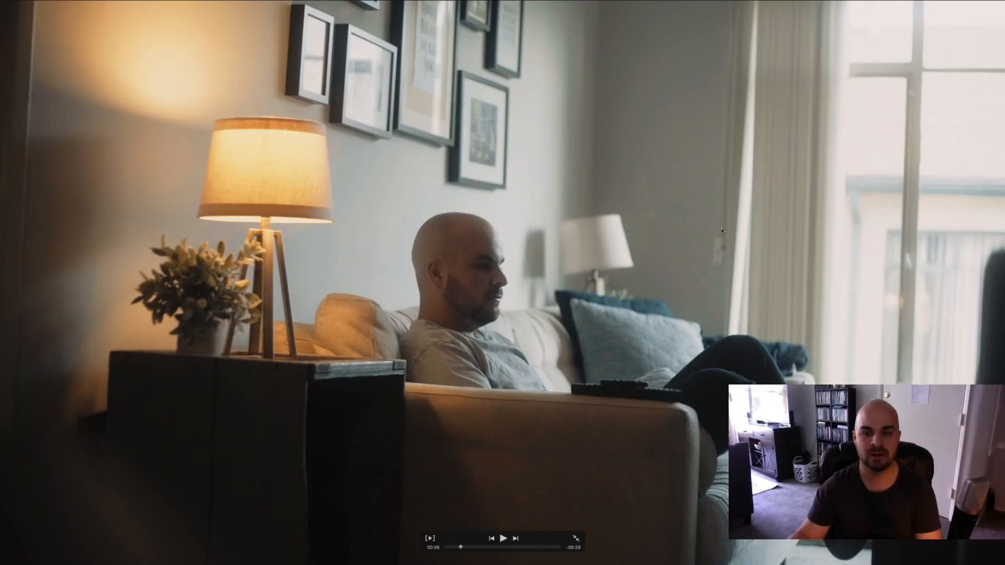
{"action": "mouse_move", "coordinate": [608, 331]}
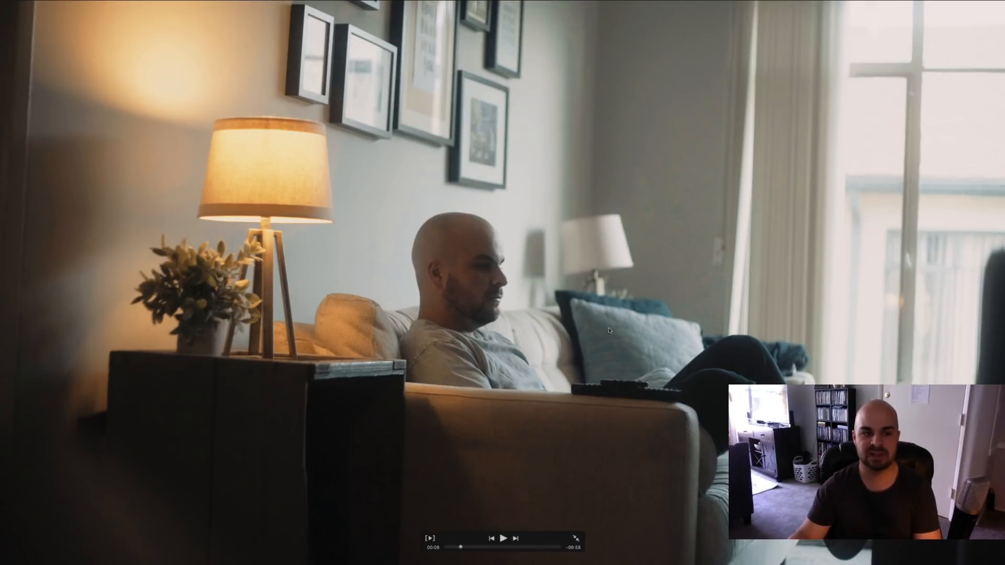
{"action": "mouse_move", "coordinate": [692, 229]}
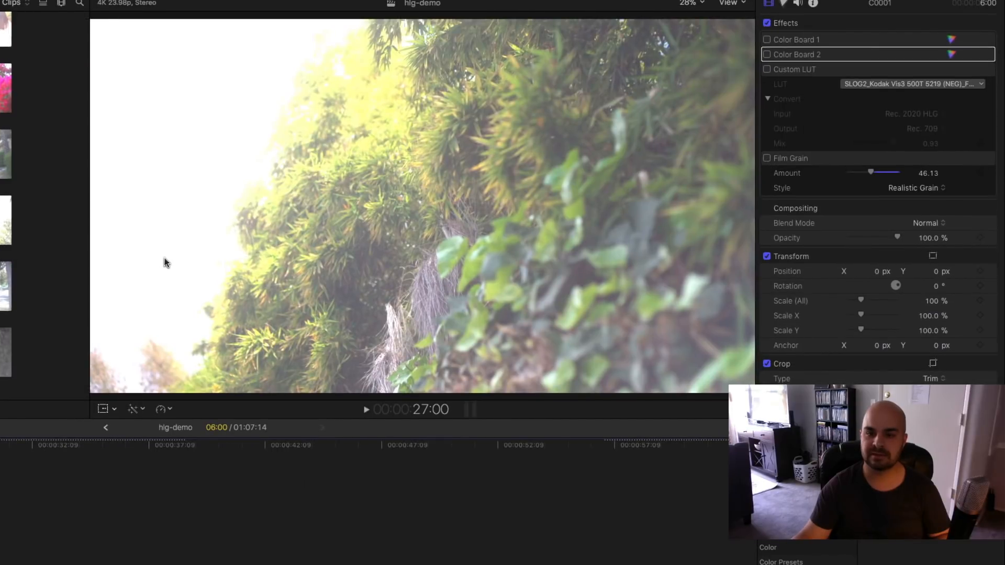
{"action": "mouse_move", "coordinate": [129, 120]}
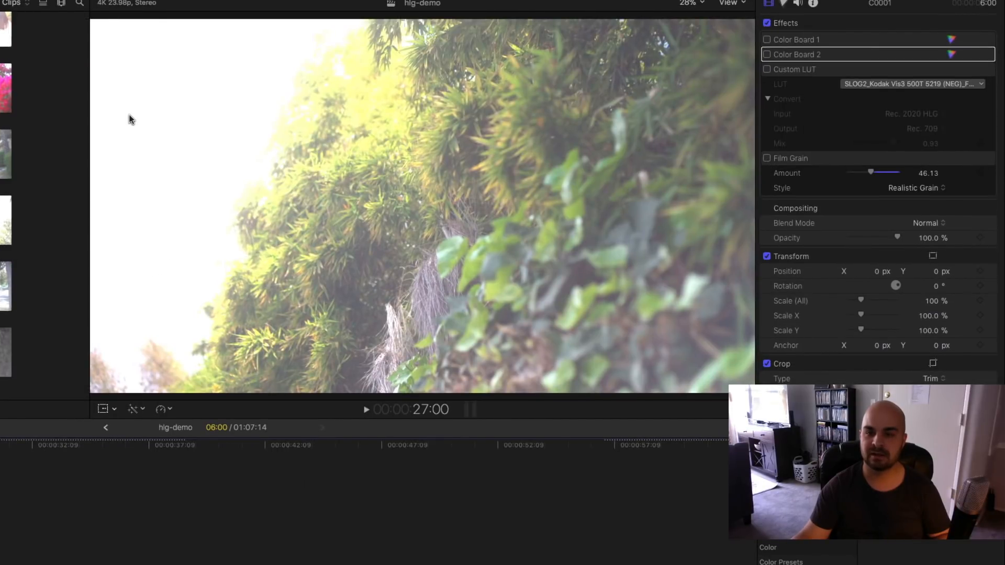
{"action": "mouse_move", "coordinate": [132, 54]}
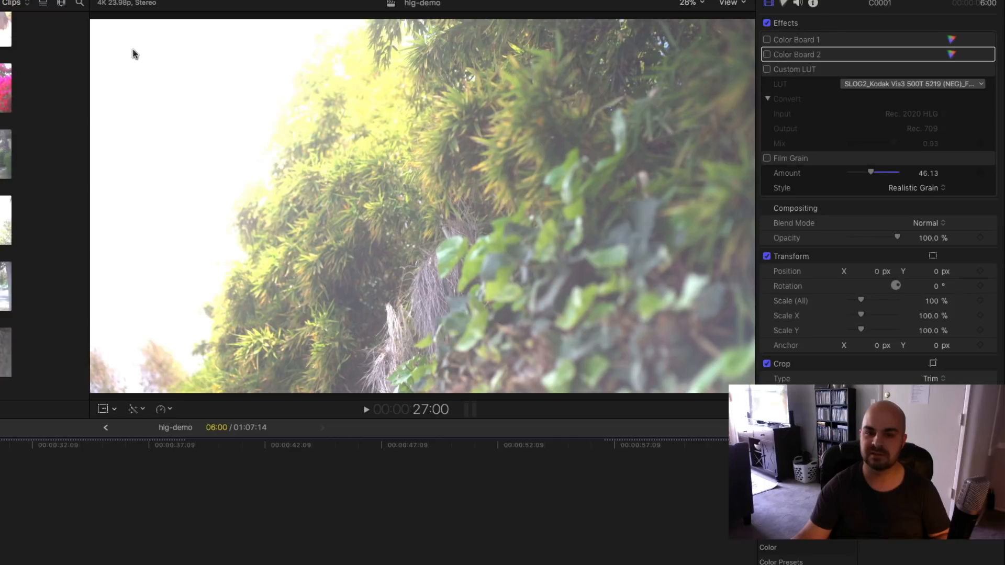
{"action": "mouse_move", "coordinate": [234, 119]}
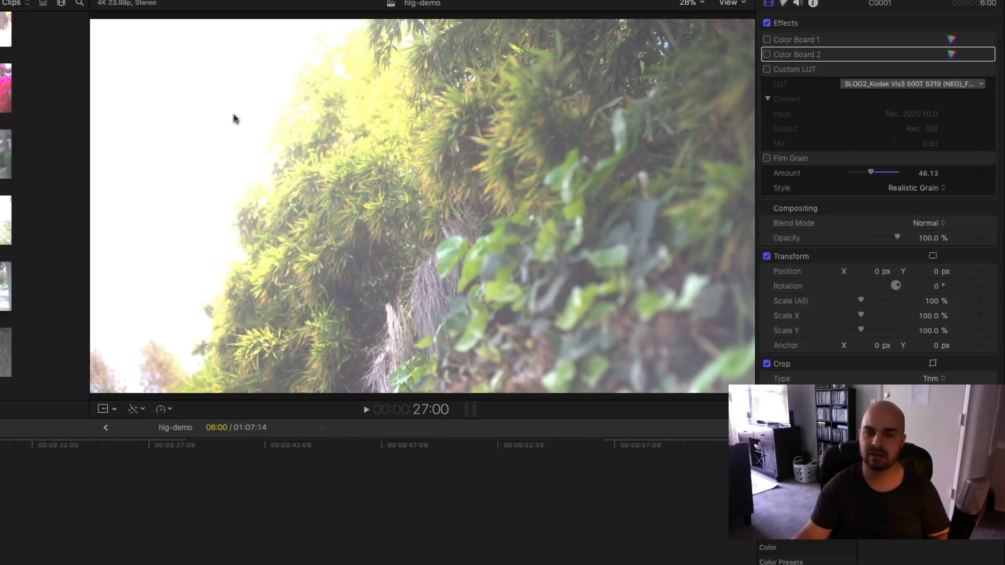
{"action": "mouse_move", "coordinate": [195, 324]}
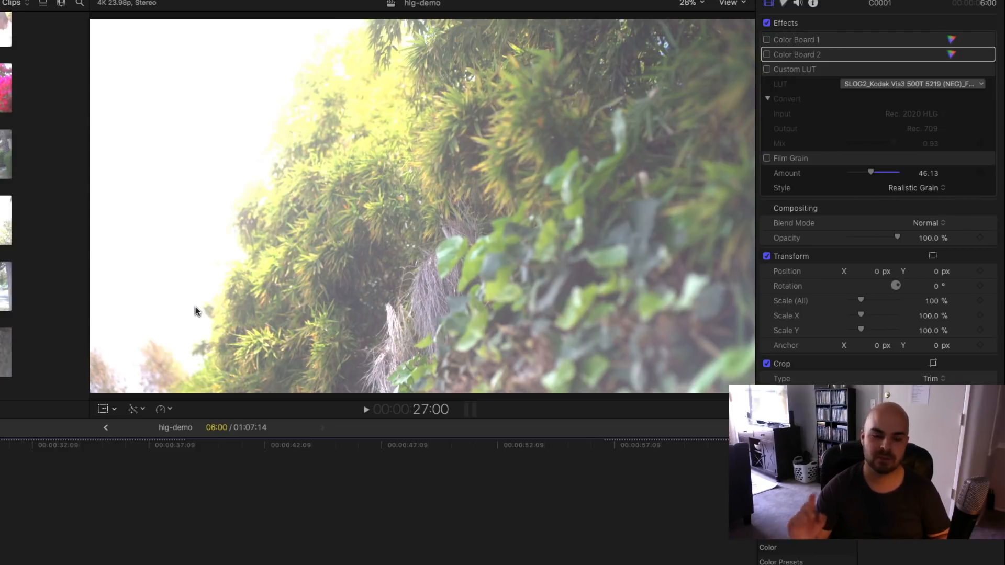
{"action": "mouse_move", "coordinate": [867, 100]}
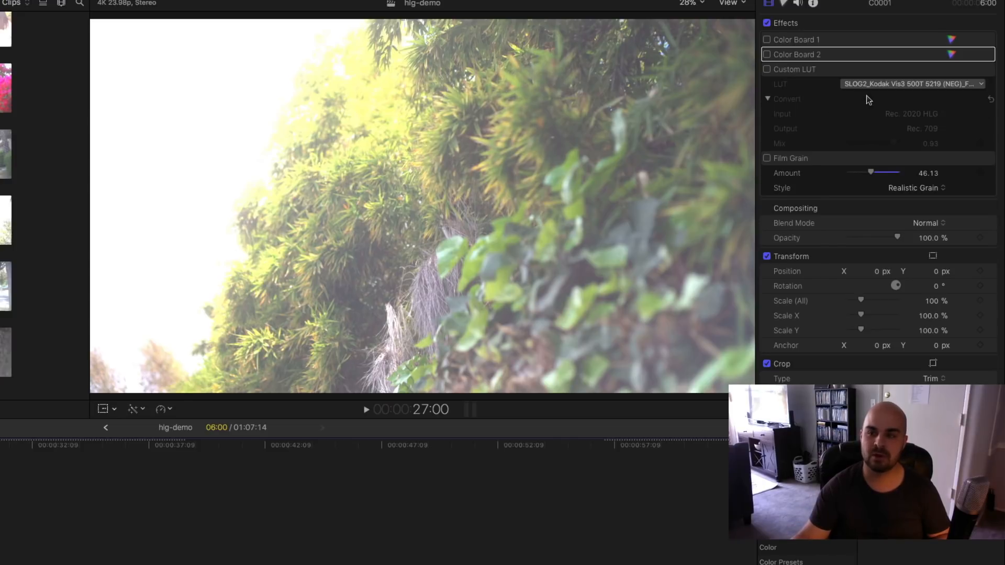
{"action": "mouse_move", "coordinate": [871, 97]}
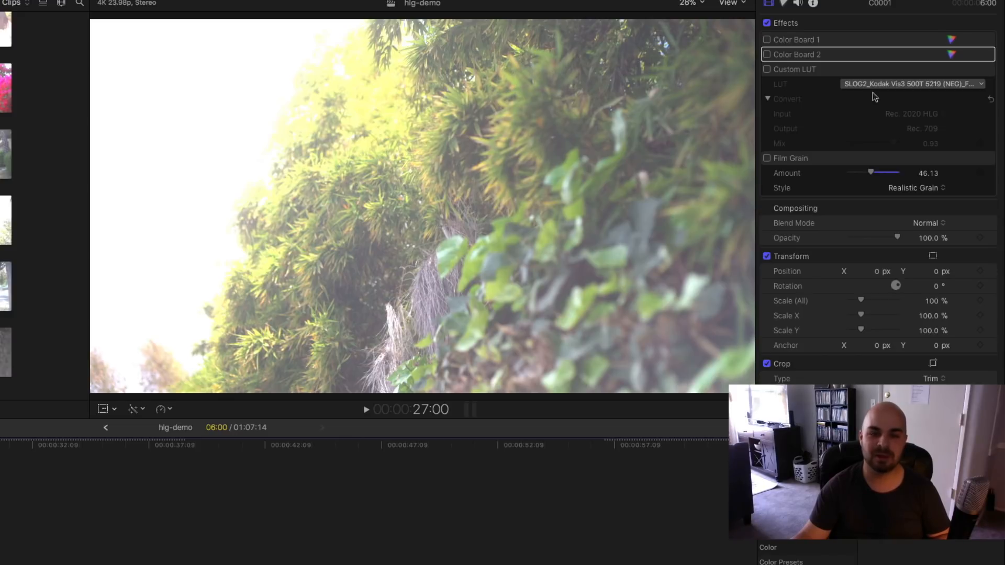
{"action": "mouse_move", "coordinate": [873, 95]}
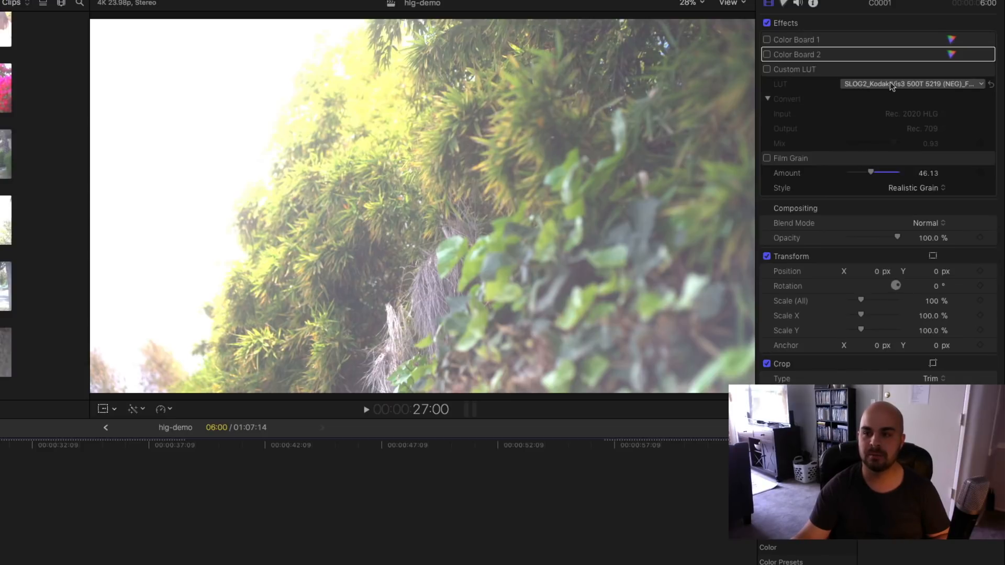
{"action": "mouse_move", "coordinate": [769, 75]}
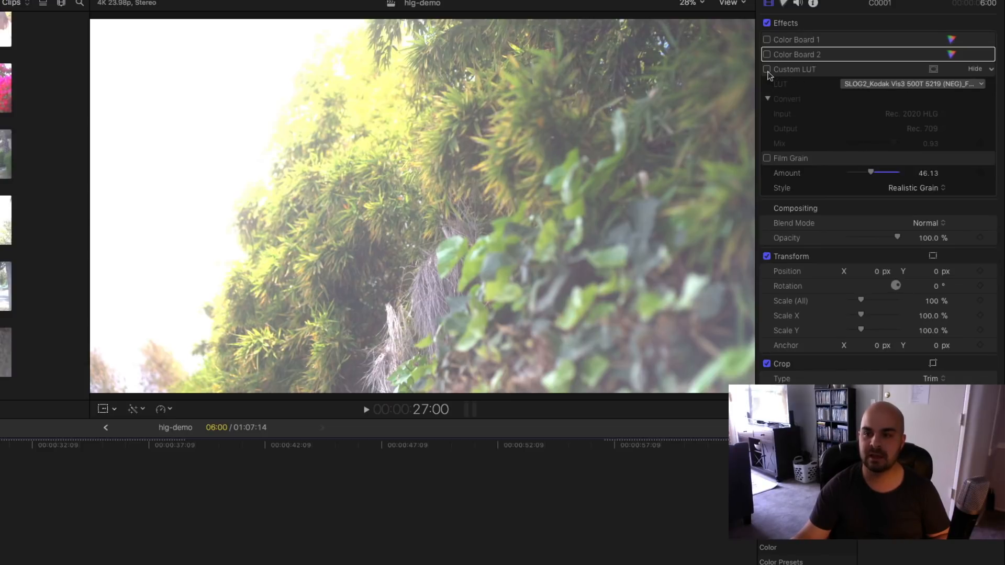
- Enable the Kodak Custom LUT on clip C0001, converting Rec. 2020 HLG to Rec. 709
{"action": "left_click", "coordinate": [766, 70]}
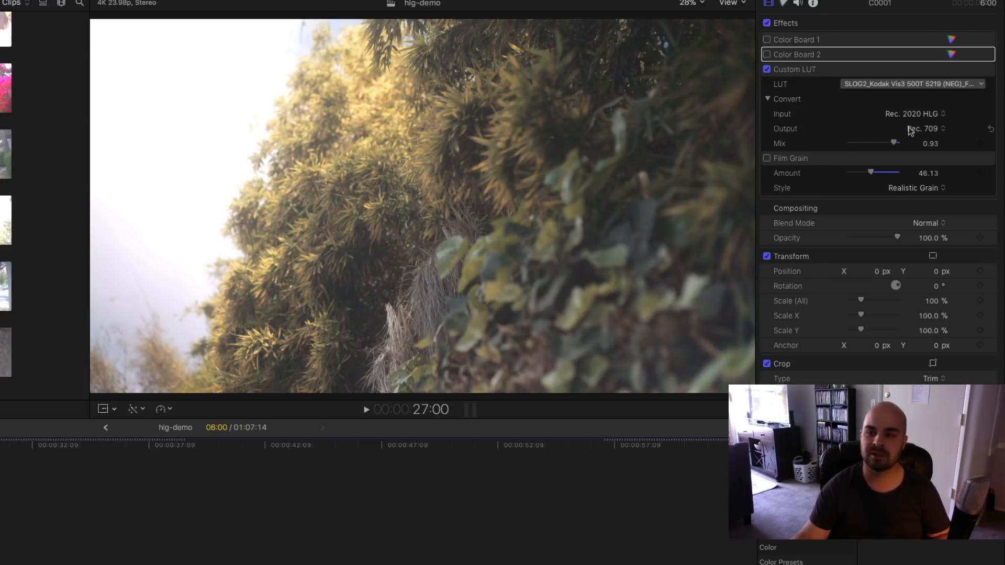
{"action": "mouse_move", "coordinate": [887, 123]}
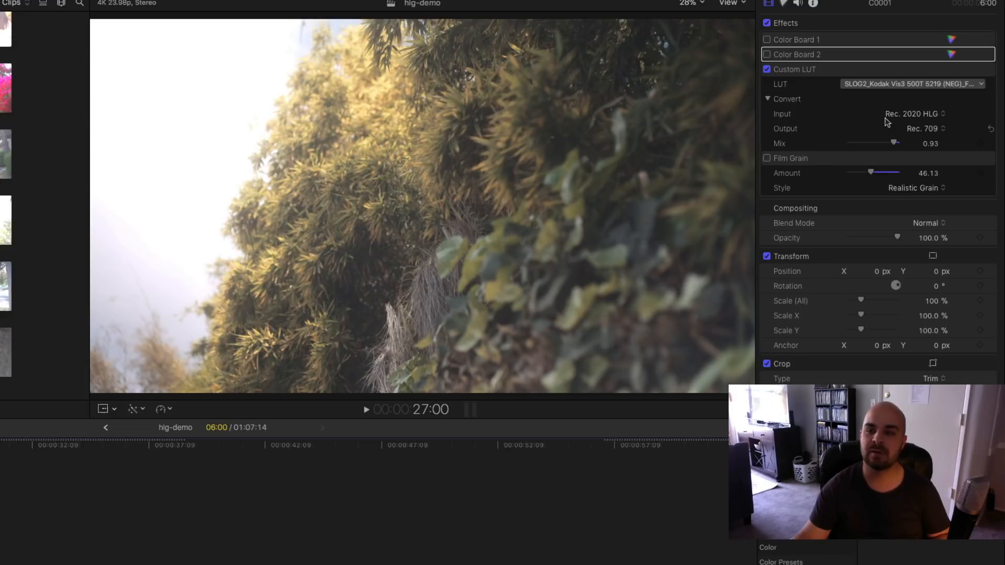
{"action": "mouse_move", "coordinate": [862, 119]}
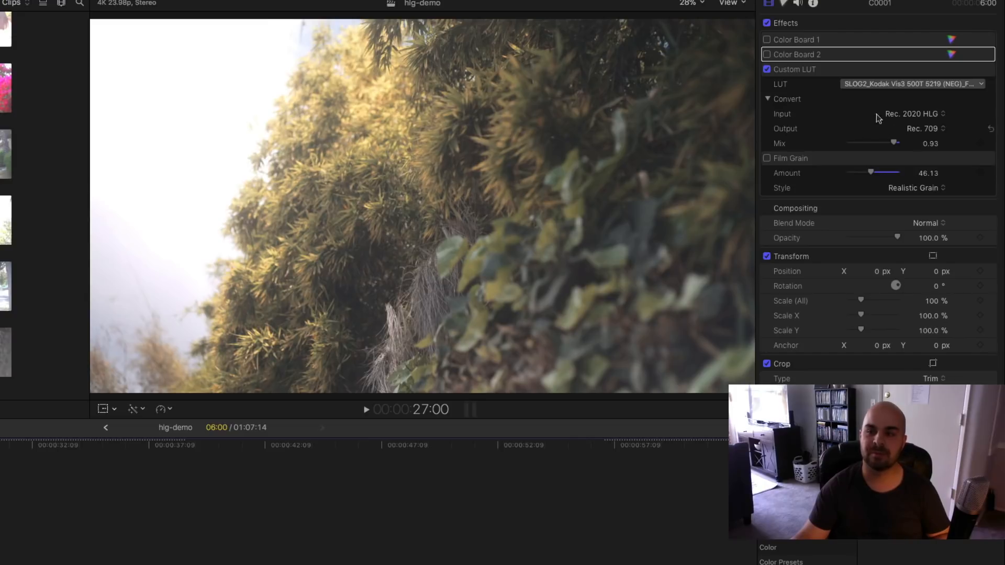
{"action": "mouse_move", "coordinate": [756, 59]}
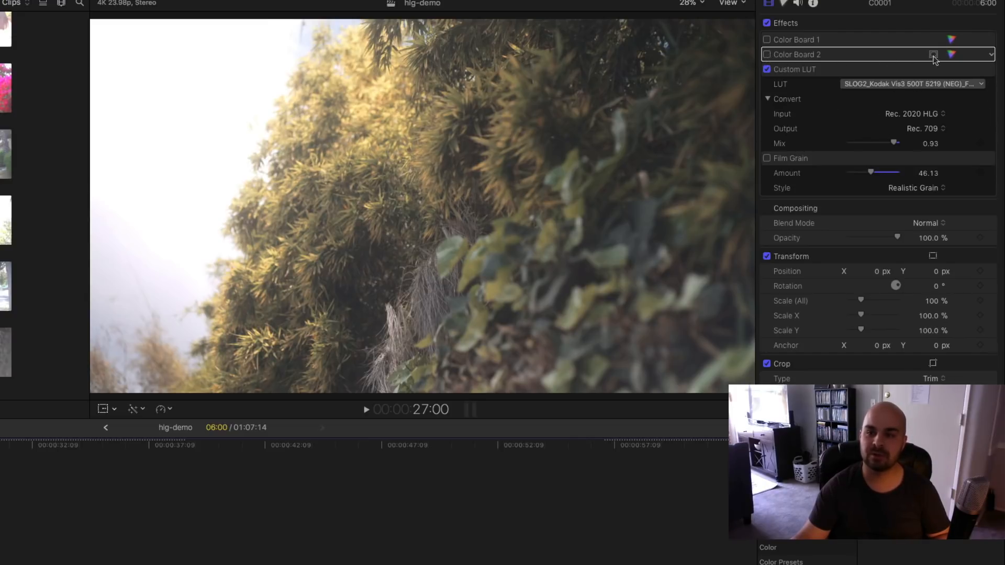
- Enable and open Color Board 2, then switch to its Saturation tab
{"action": "left_click", "coordinate": [951, 54]}
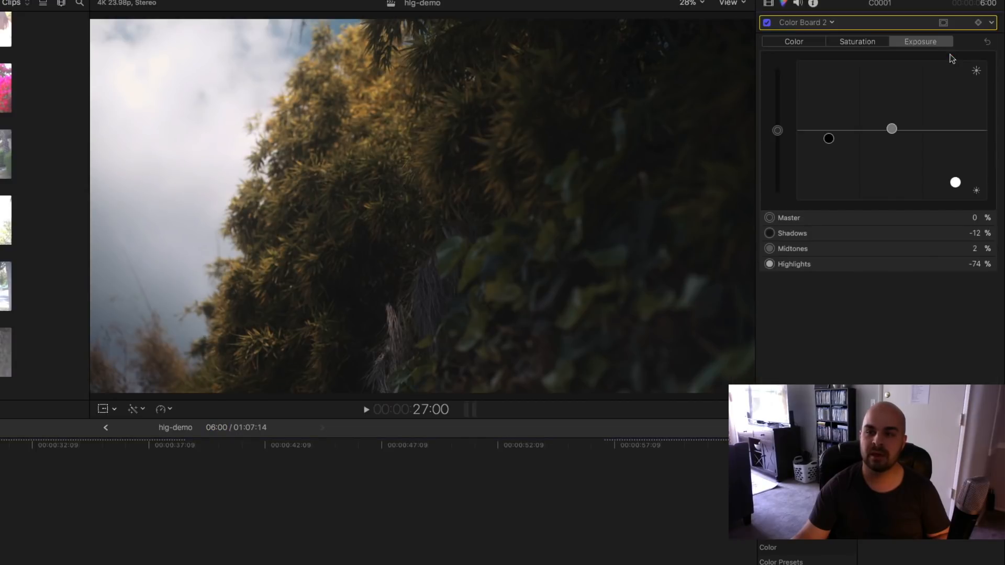
{"action": "mouse_move", "coordinate": [872, 196]}
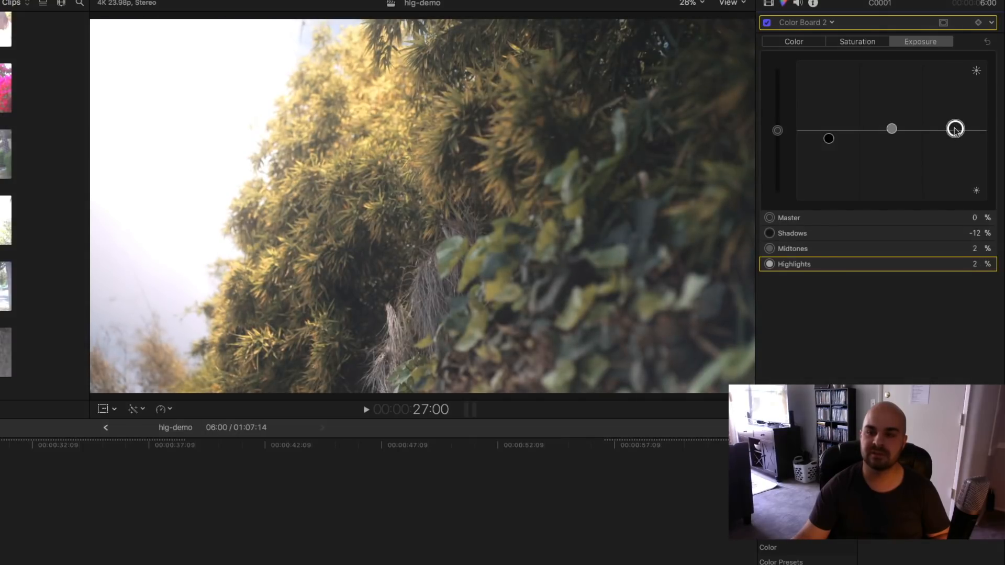
{"action": "mouse_move", "coordinate": [955, 128]}
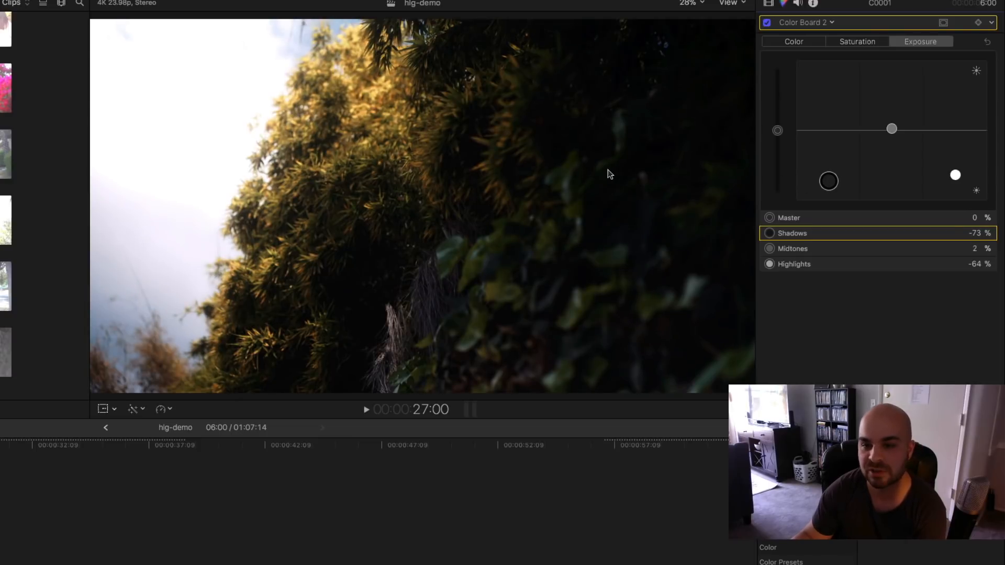
{"action": "mouse_move", "coordinate": [845, 185]}
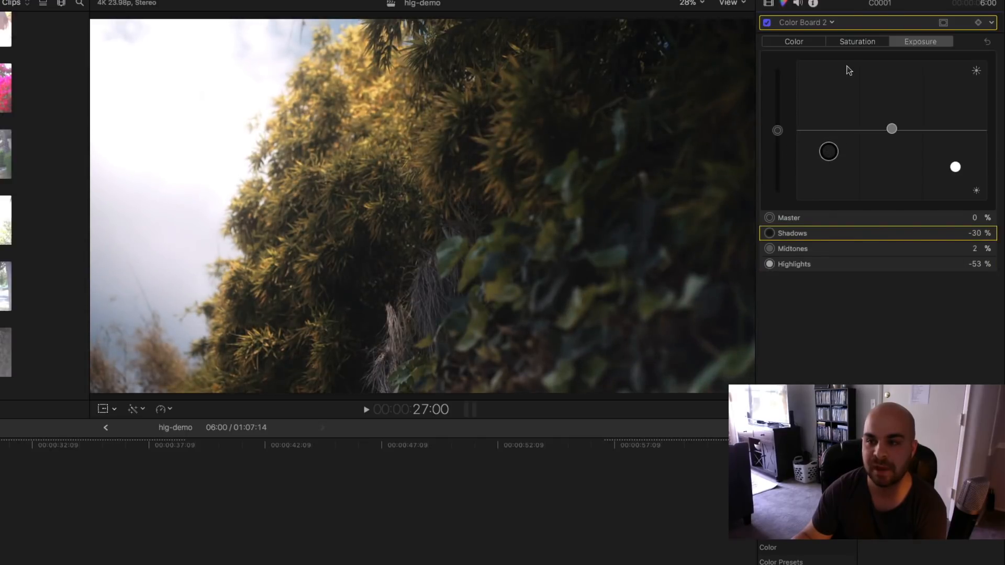
{"action": "left_click", "coordinate": [857, 40]}
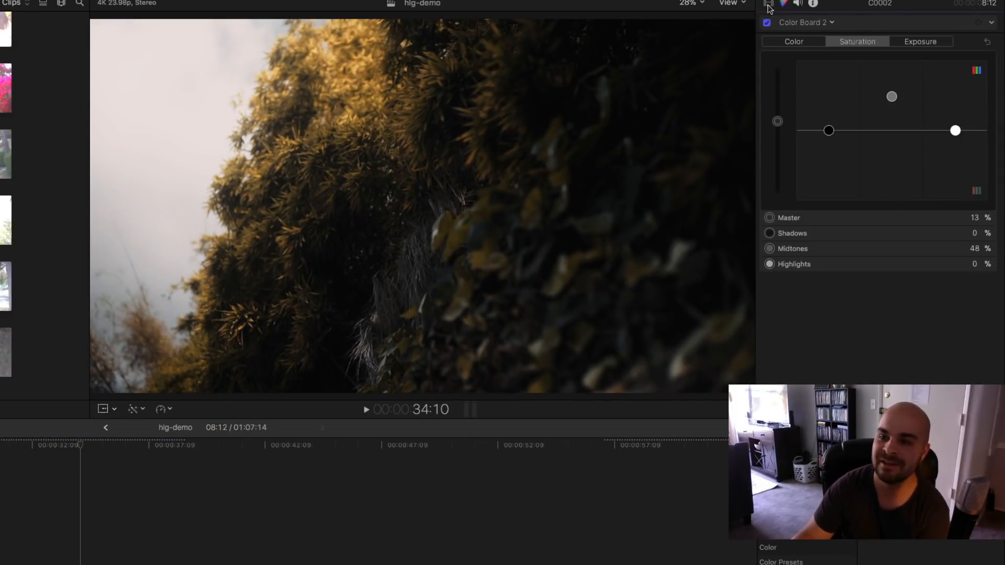
- Show clip C0002's applied effects and switch its grading off to reveal flat footage
{"action": "left_click", "coordinate": [769, 5]}
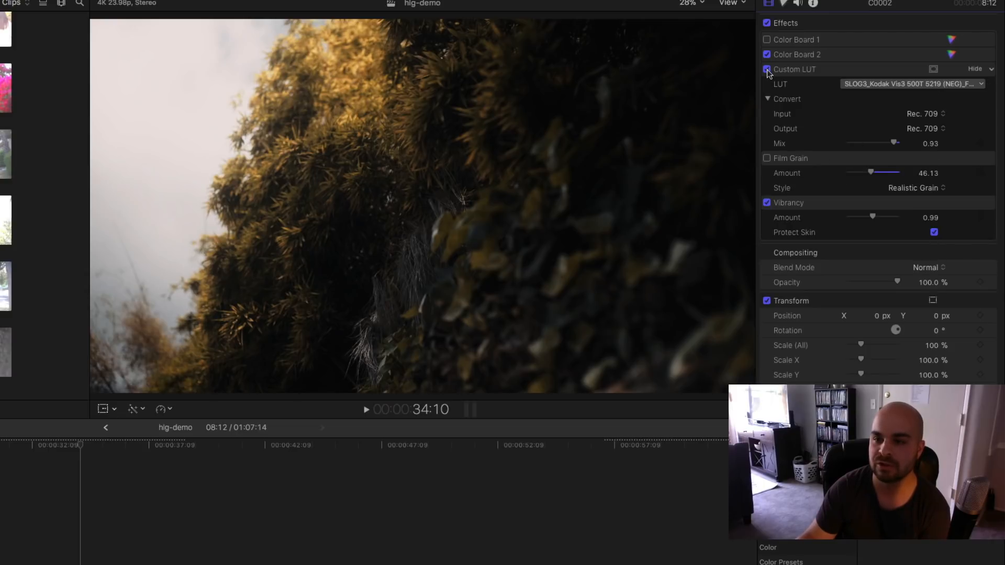
{"action": "left_click", "coordinate": [768, 69]}
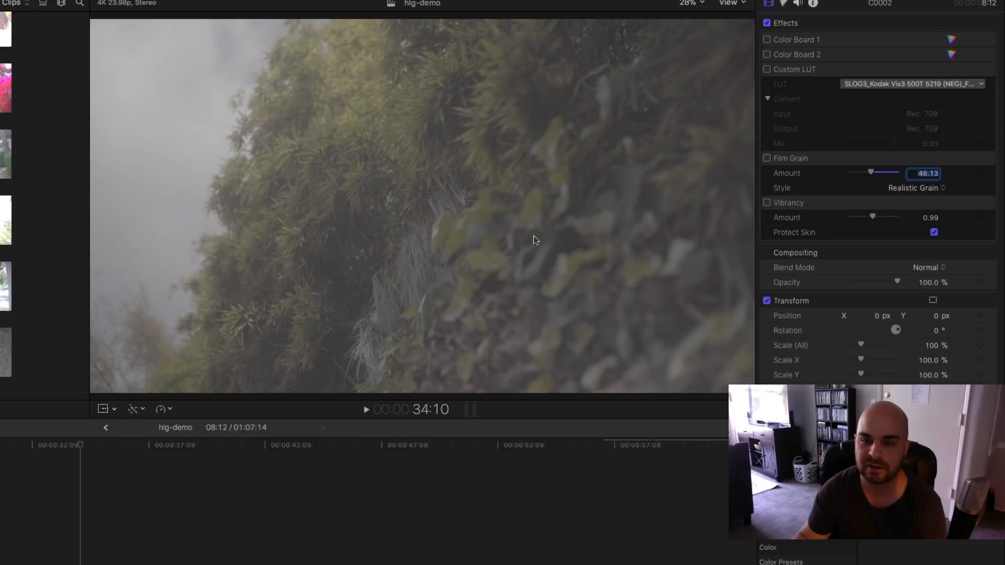
{"action": "mouse_move", "coordinate": [612, 225]}
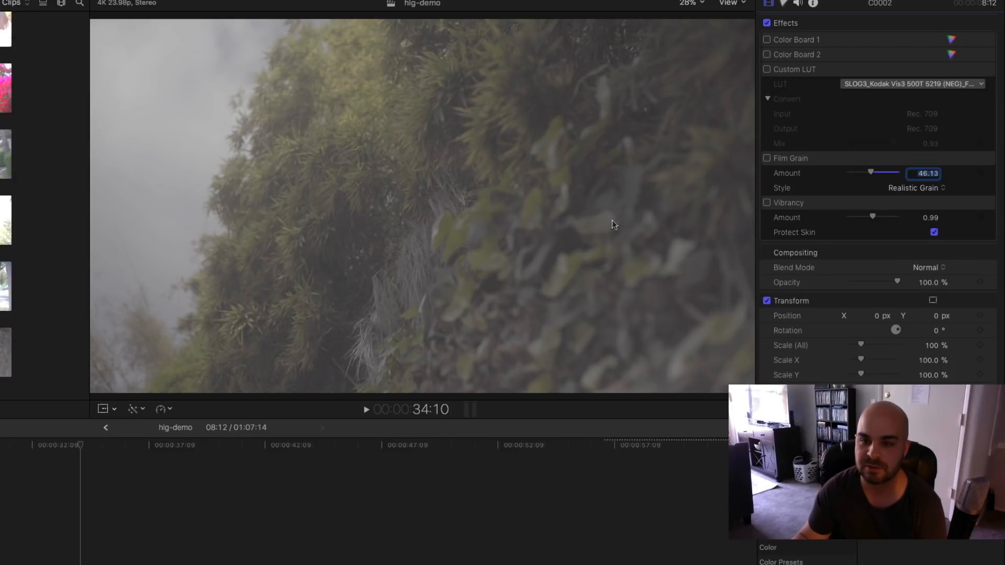
{"action": "mouse_move", "coordinate": [569, 269]}
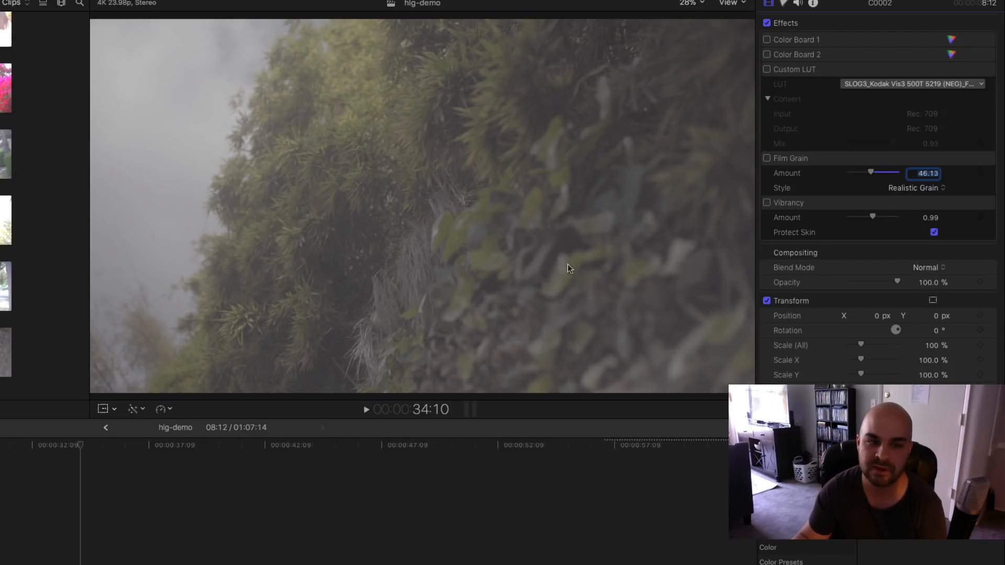
{"action": "mouse_move", "coordinate": [123, 297]}
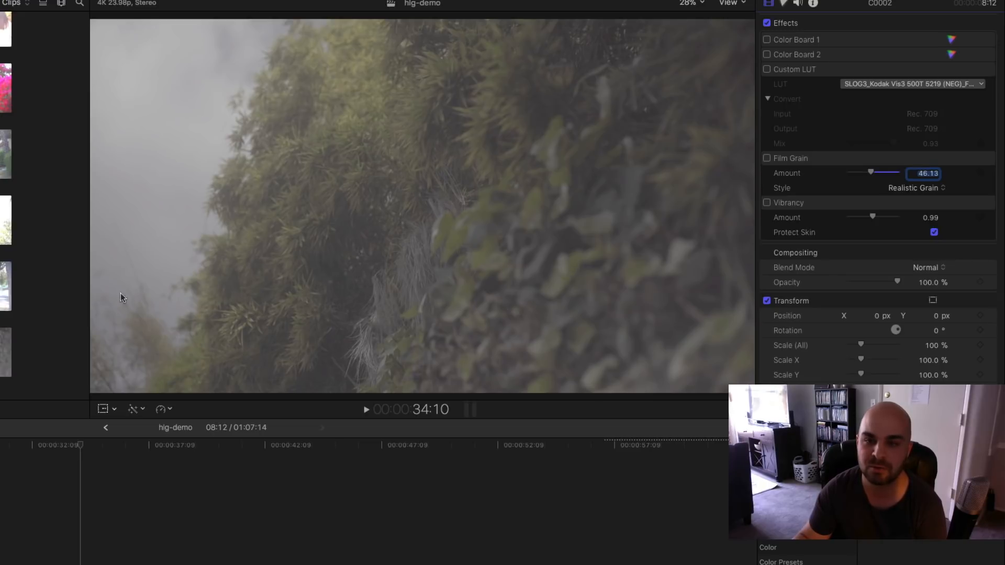
{"action": "mouse_move", "coordinate": [466, 180]}
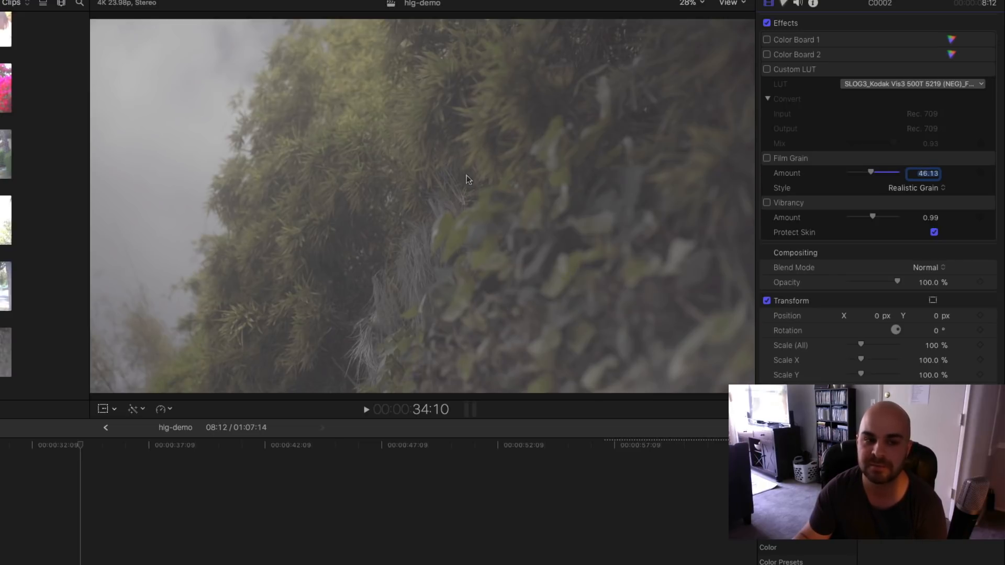
{"action": "mouse_move", "coordinate": [477, 186]}
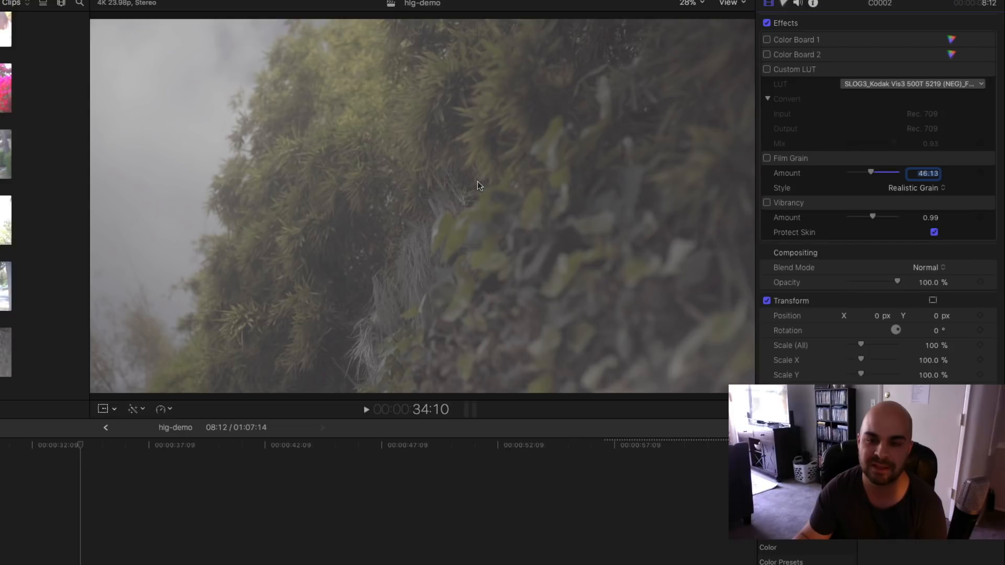
{"action": "mouse_move", "coordinate": [433, 235]}
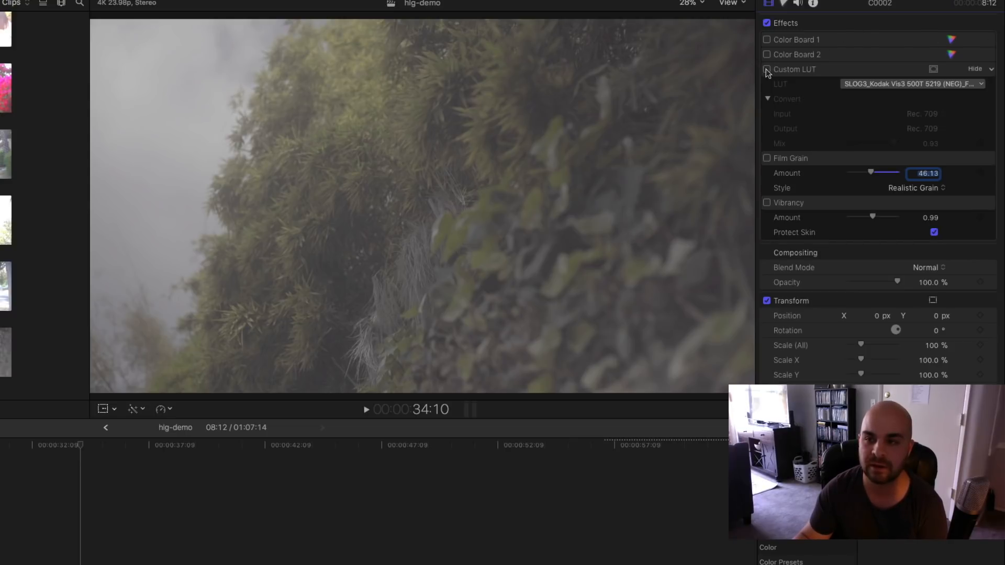
- Re-enable clip C0002's Kodak Custom LUT, Color Board 2 and Vibrancy effects
{"action": "left_click", "coordinate": [767, 69]}
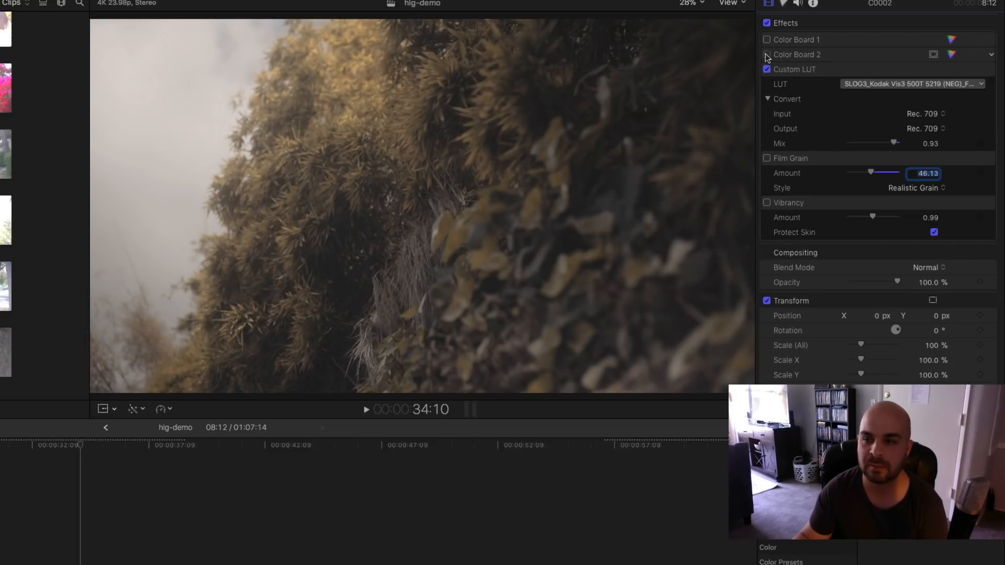
{"action": "left_click", "coordinate": [767, 55]}
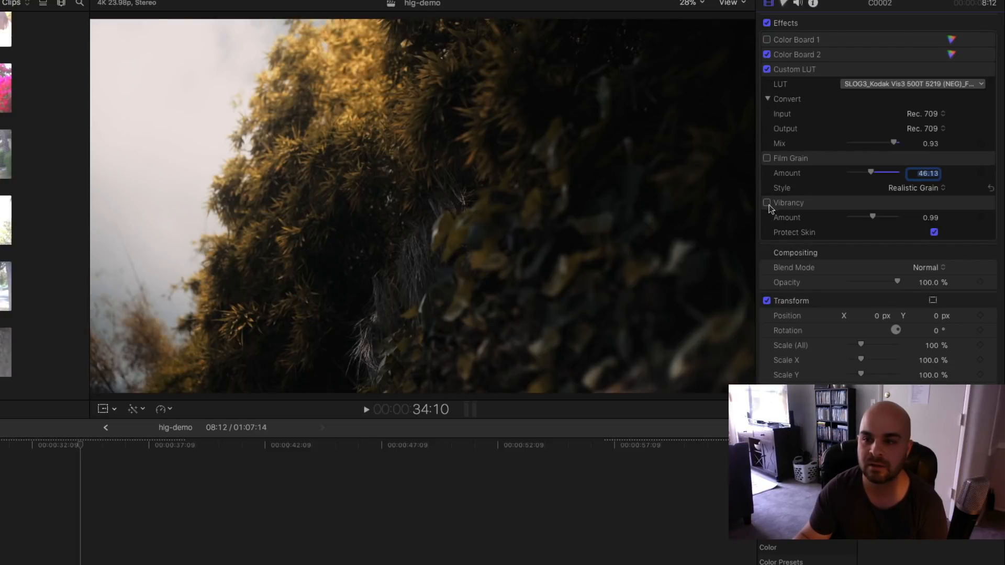
{"action": "left_click", "coordinate": [766, 203]}
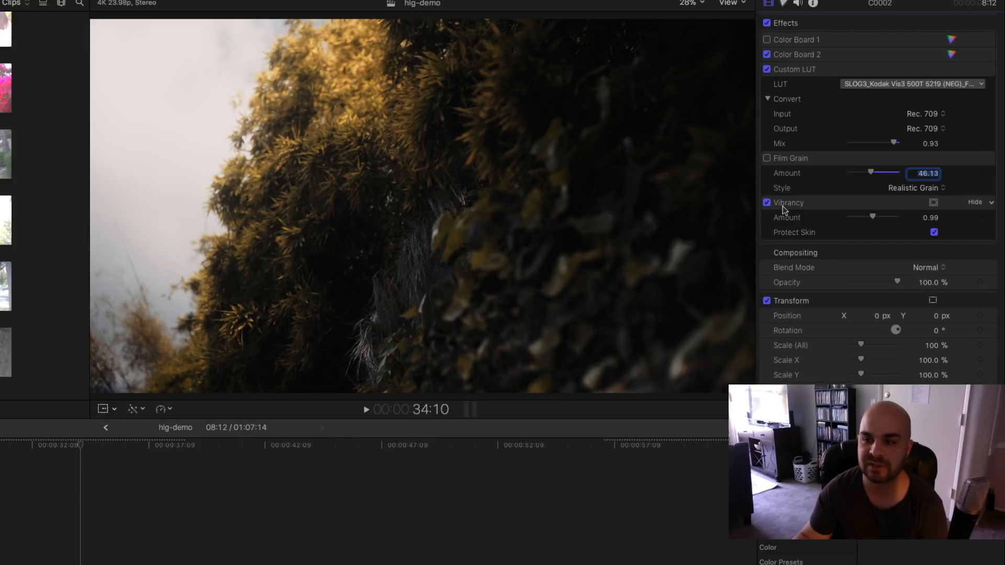
{"action": "mouse_move", "coordinate": [960, 68]}
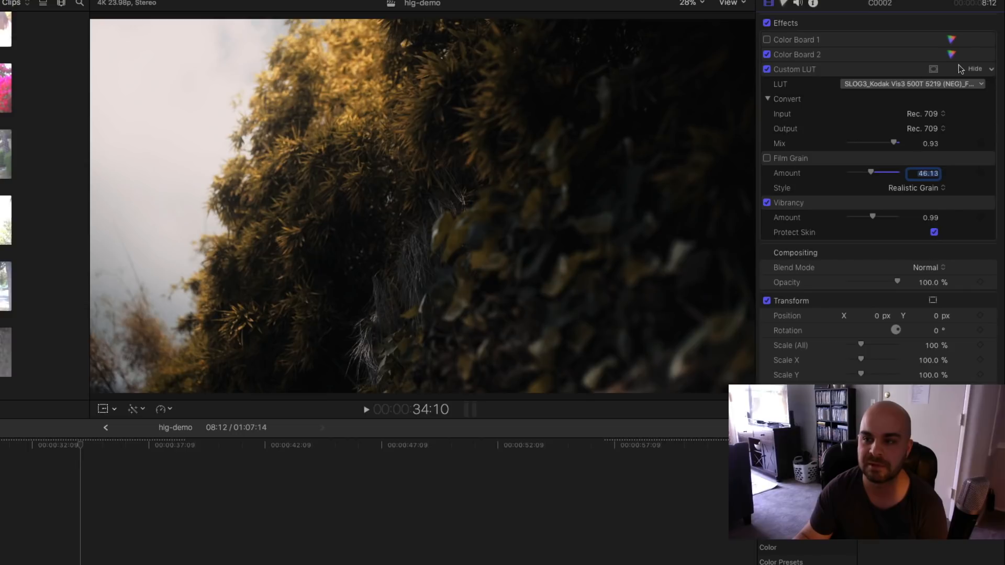
{"action": "mouse_move", "coordinate": [953, 56]}
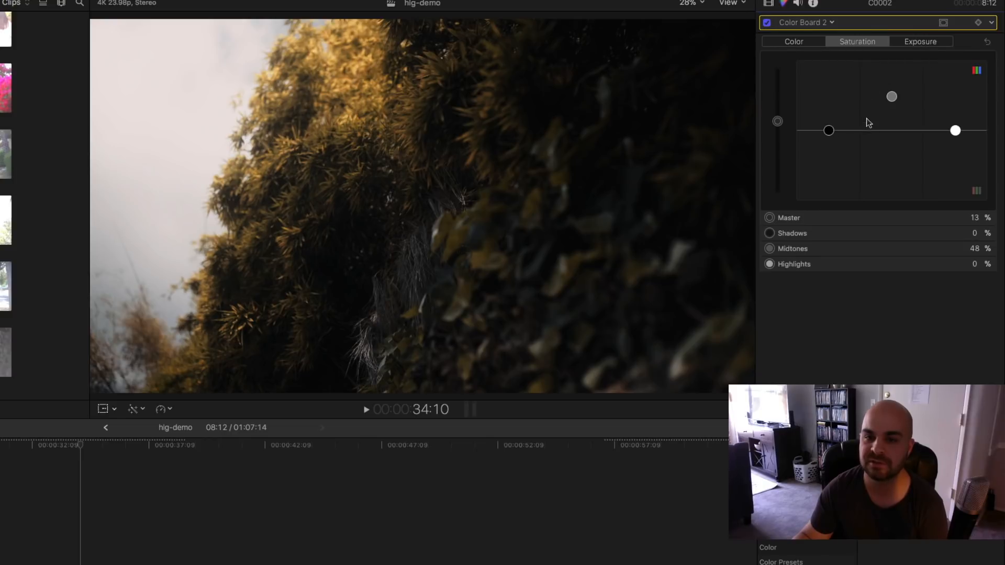
{"action": "mouse_move", "coordinate": [899, 94]}
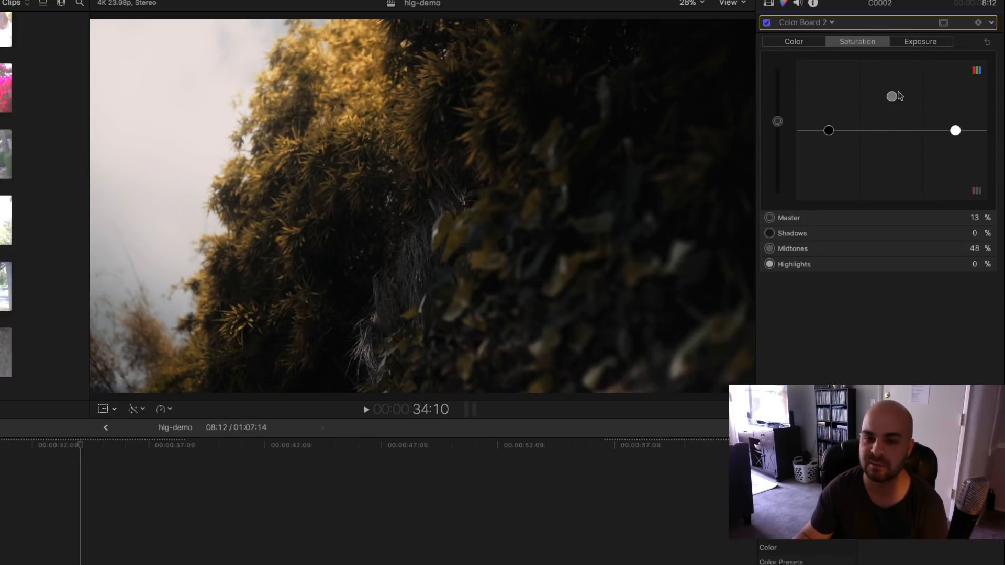
- Switch the foliage clip's Color Board 2 to its Exposure adjustments
{"action": "left_click", "coordinate": [920, 40]}
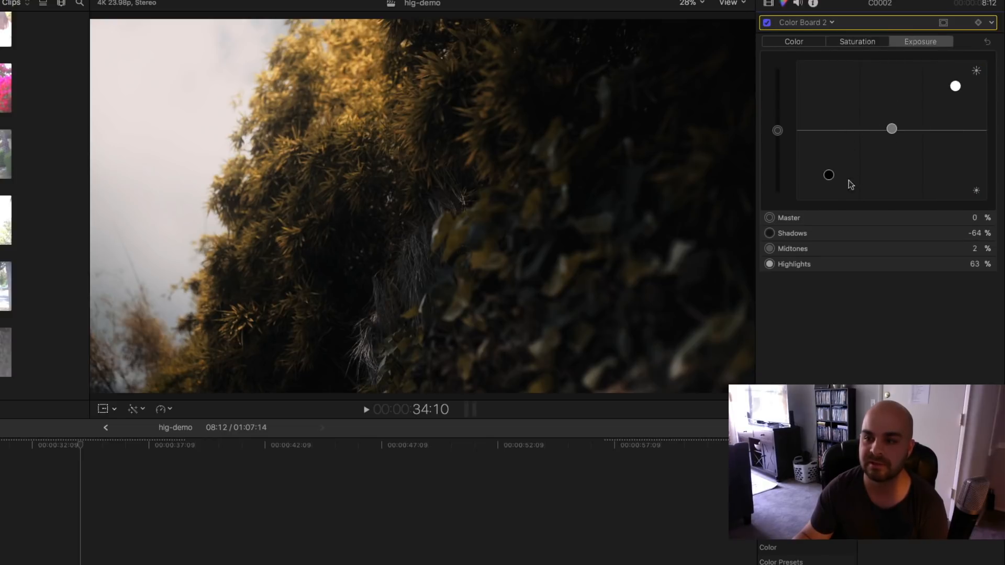
{"action": "mouse_move", "coordinate": [829, 181]}
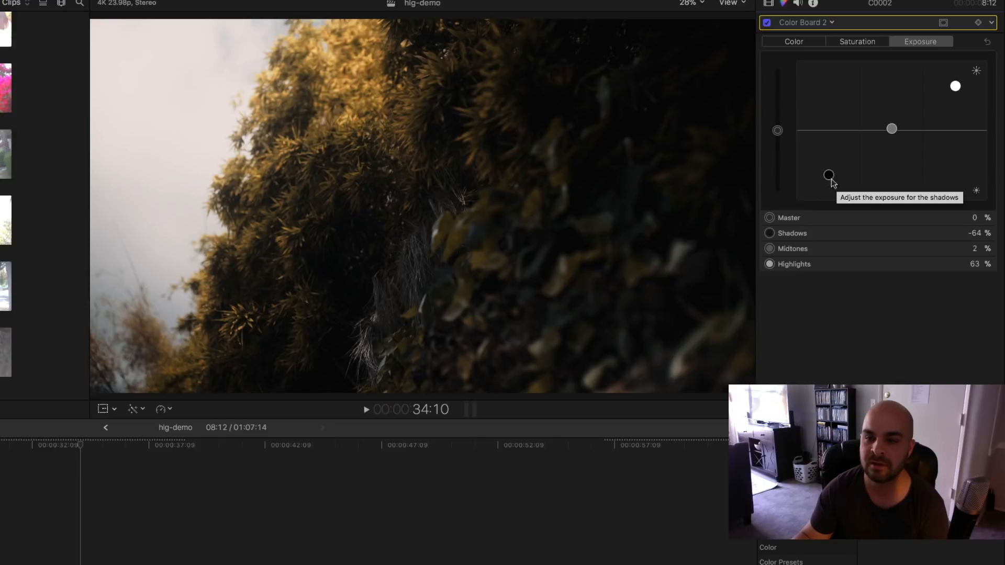
{"action": "mouse_move", "coordinate": [830, 183]}
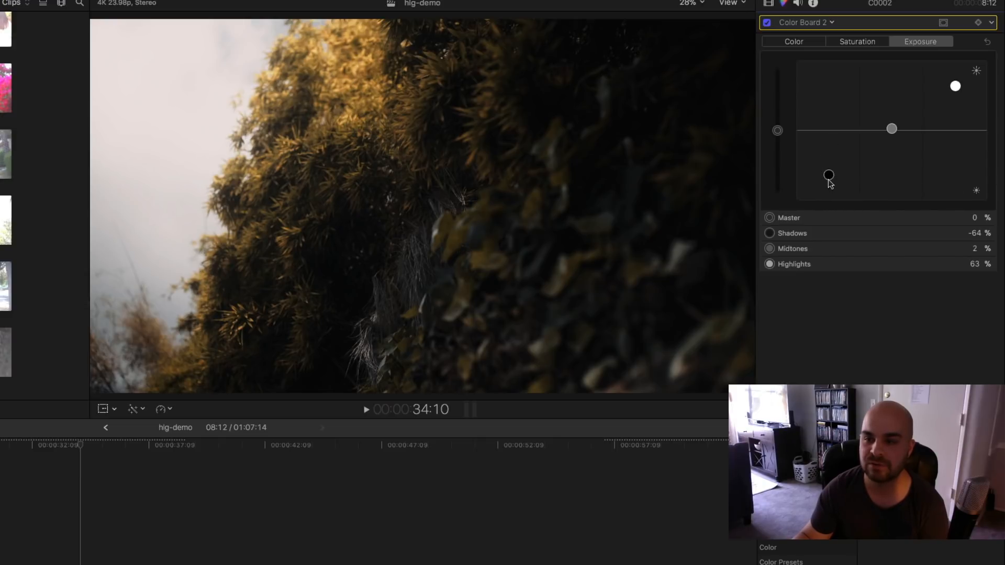
{"action": "mouse_move", "coordinate": [955, 88]}
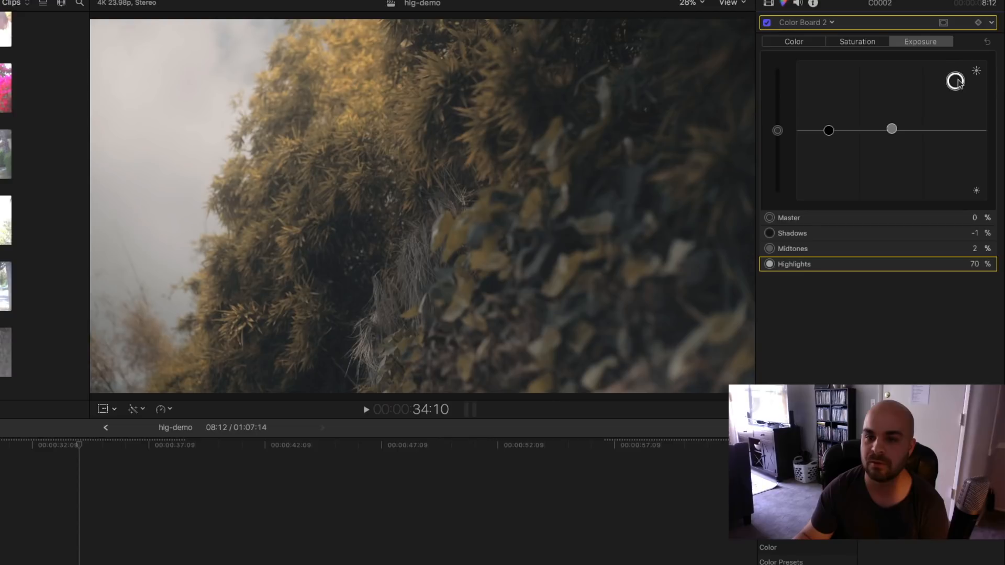
{"action": "mouse_move", "coordinate": [867, 137]}
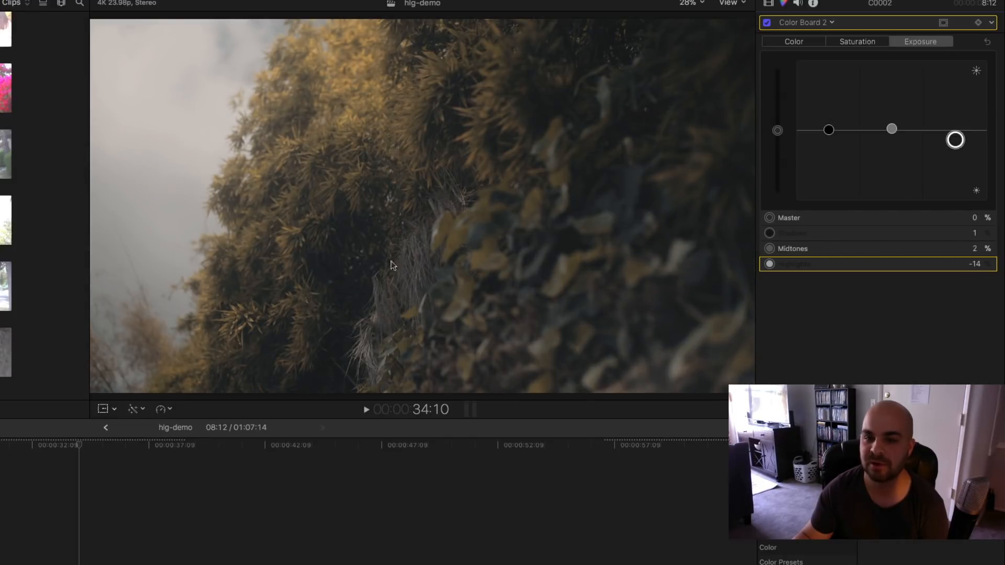
{"action": "mouse_move", "coordinate": [860, 132]}
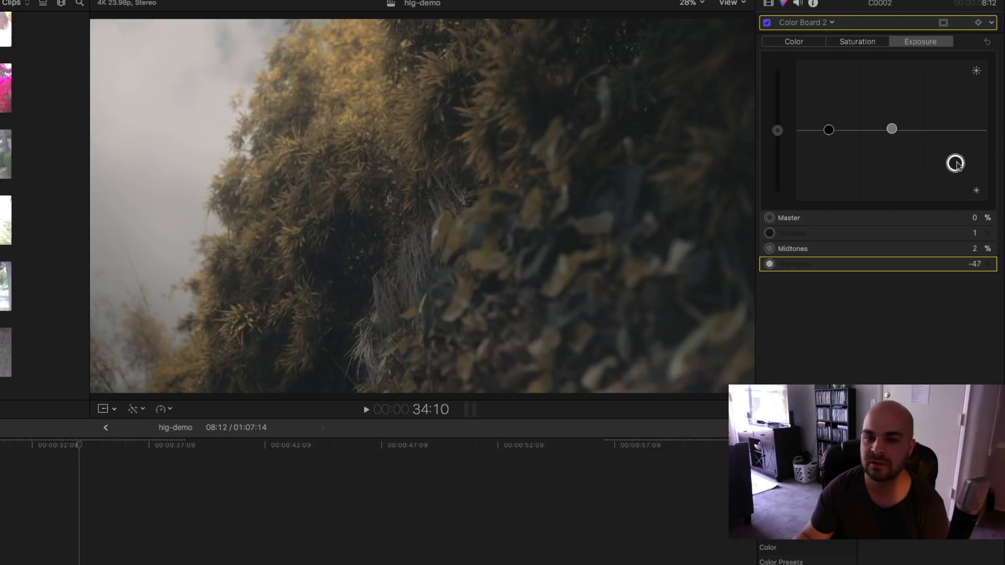
{"action": "mouse_move", "coordinate": [955, 163]}
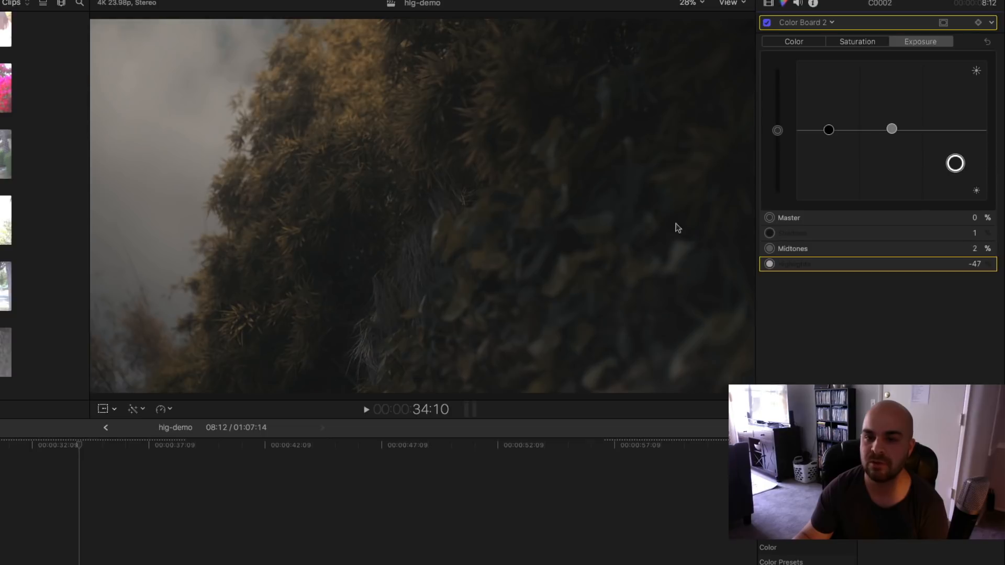
{"action": "mouse_move", "coordinate": [935, 176]}
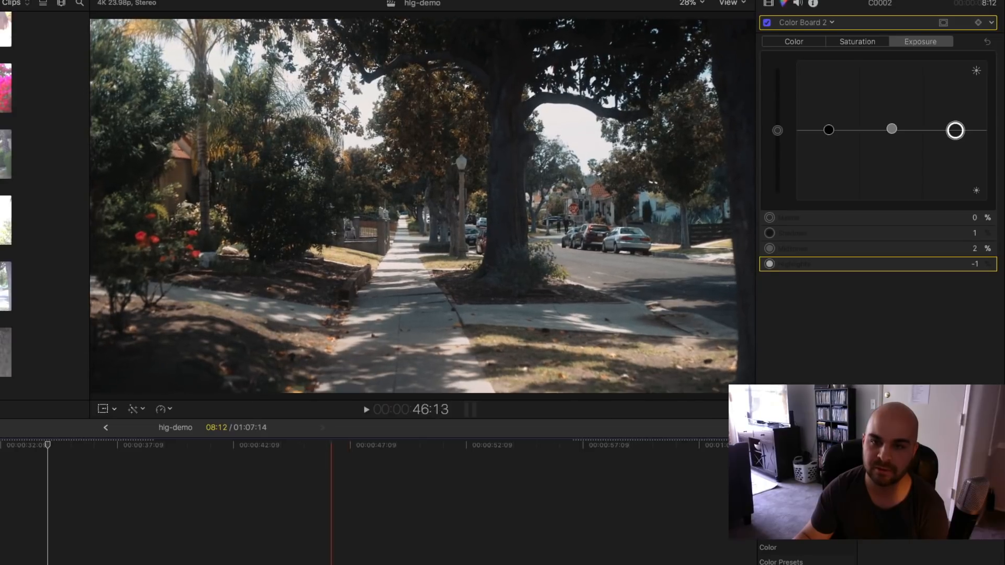
- Select street clip C0012 in the timeline for grading
{"action": "left_click", "coordinate": [366, 410]}
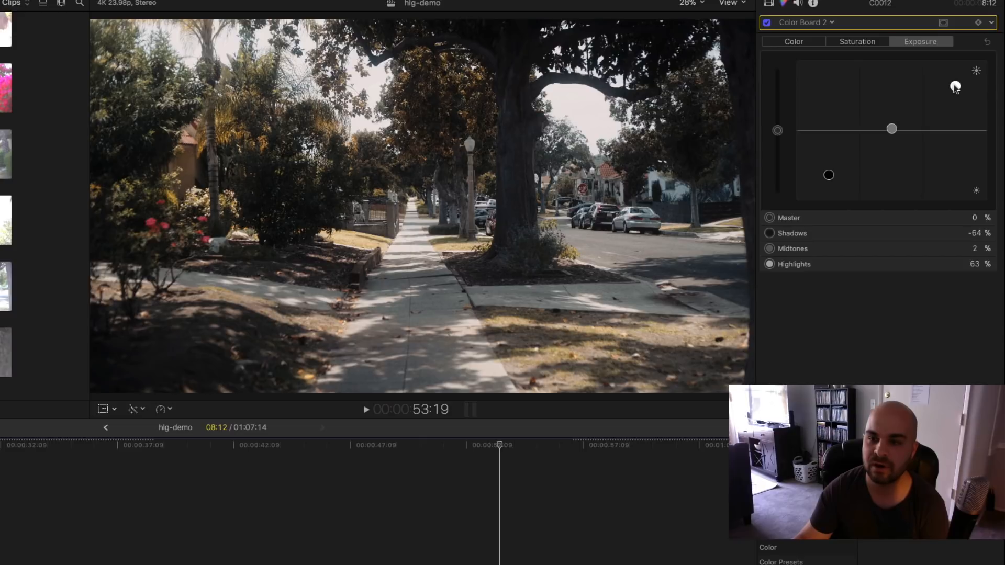
{"action": "mouse_move", "coordinate": [831, 180]}
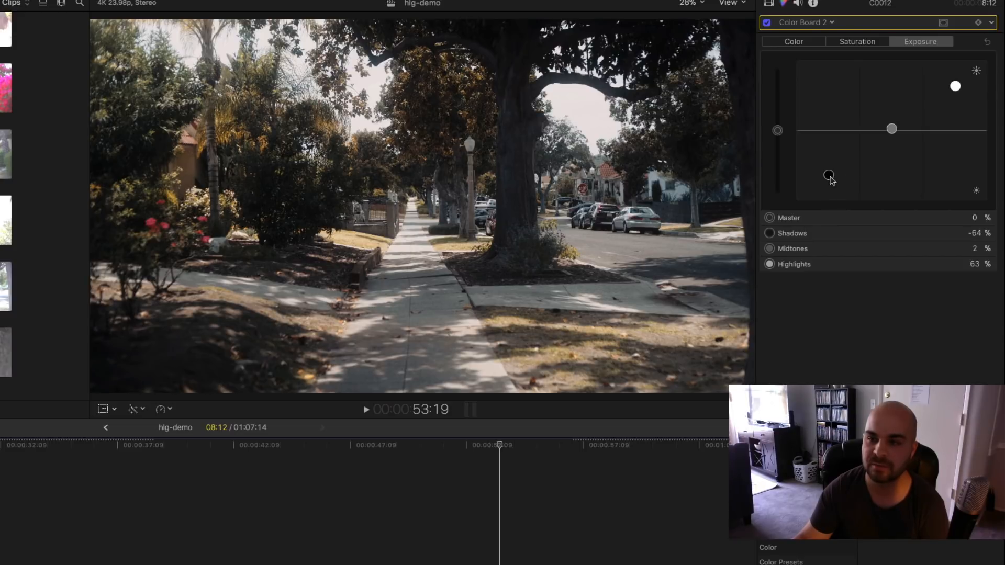
{"action": "mouse_move", "coordinate": [828, 178]}
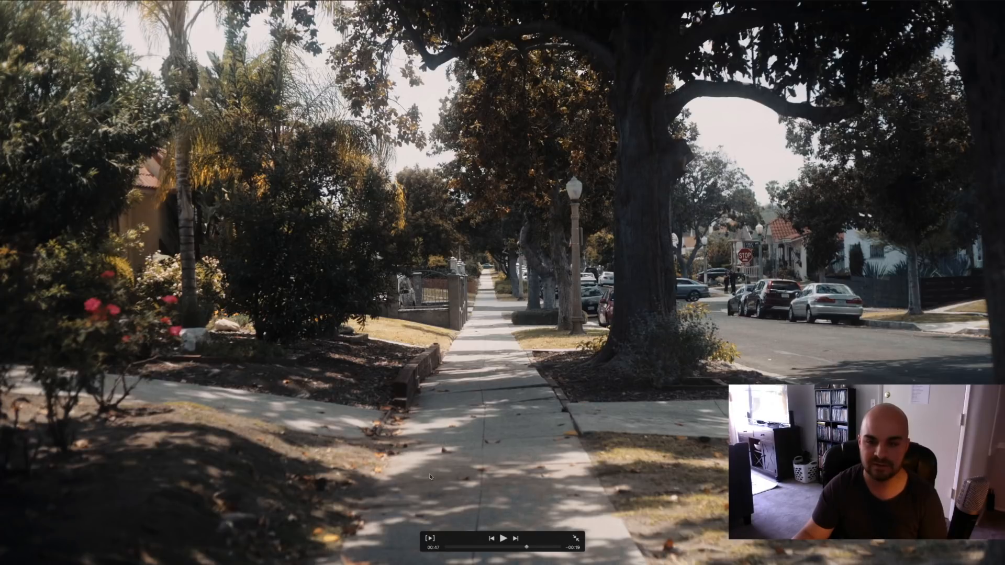
{"action": "mouse_move", "coordinate": [398, 296]}
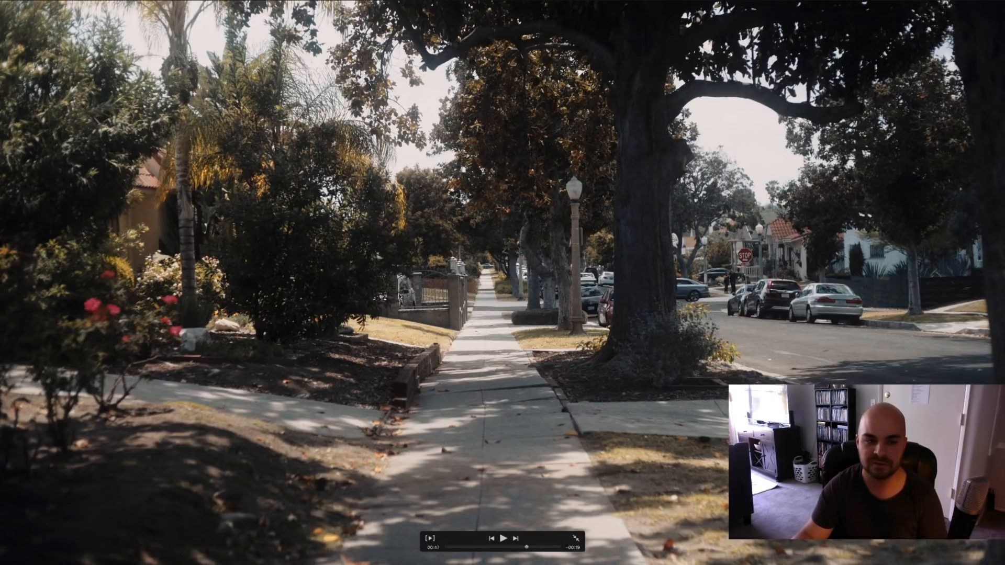
{"action": "mouse_move", "coordinate": [751, 334]}
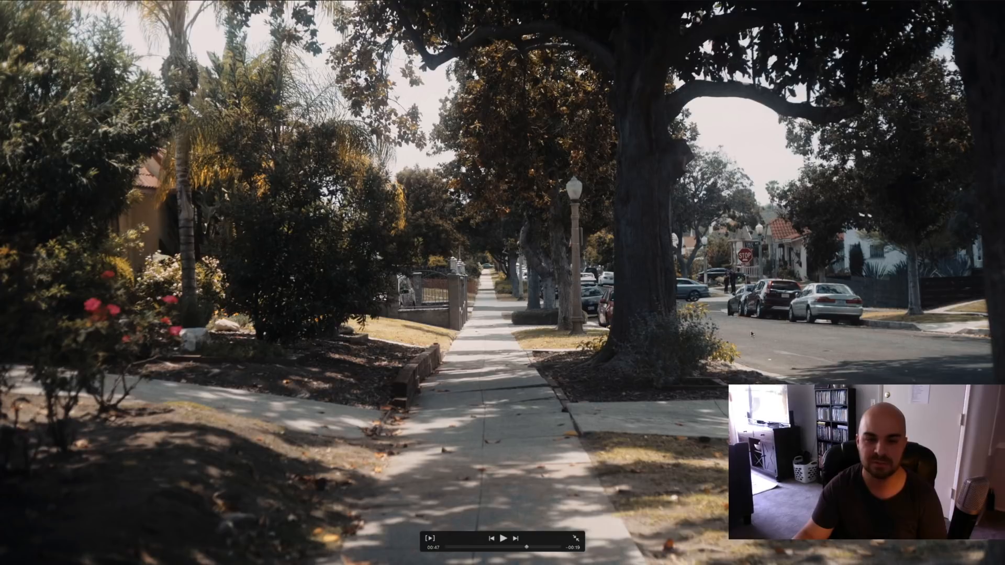
{"action": "mouse_move", "coordinate": [608, 378]}
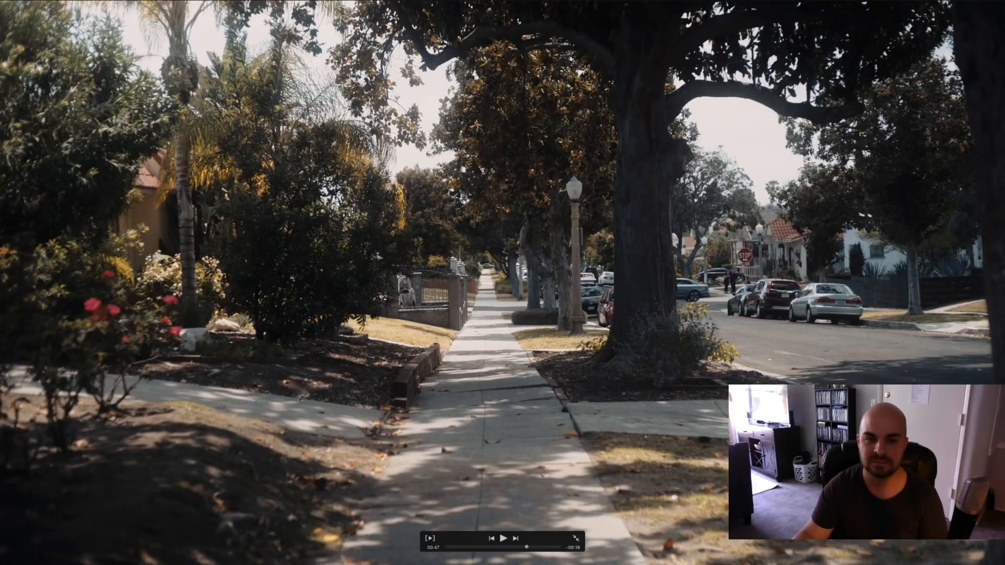
{"action": "mouse_move", "coordinate": [633, 397]}
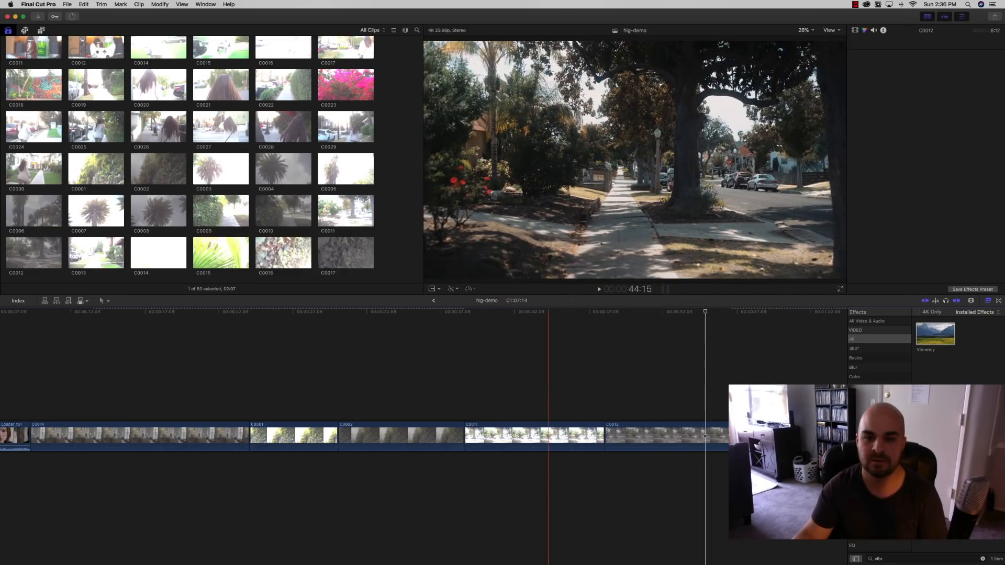
- Bring up the street clip's Color Board adjustments
{"action": "left_click", "coordinate": [532, 437]}
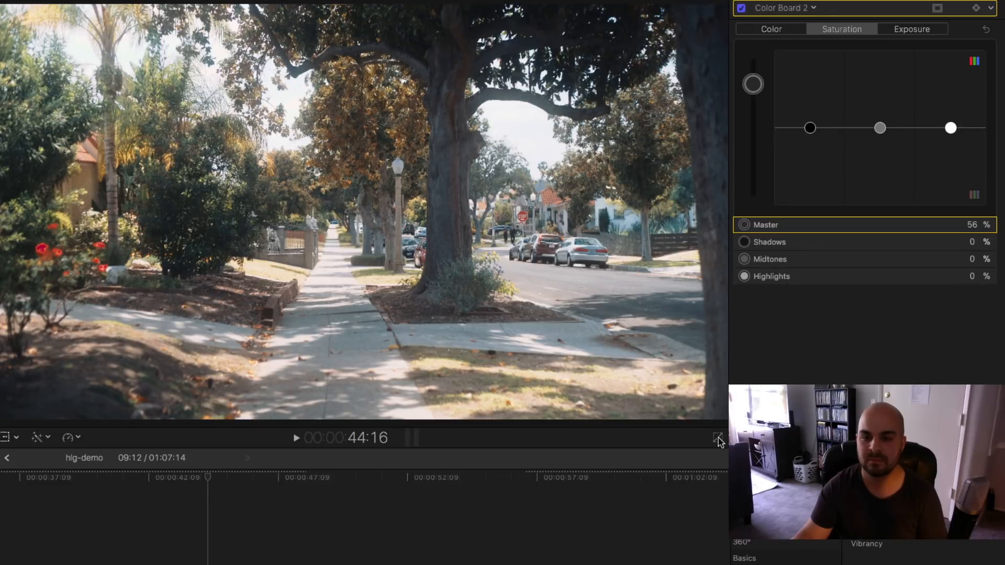
- Review the graded street clip in full-screen playback
{"action": "left_click", "coordinate": [718, 437]}
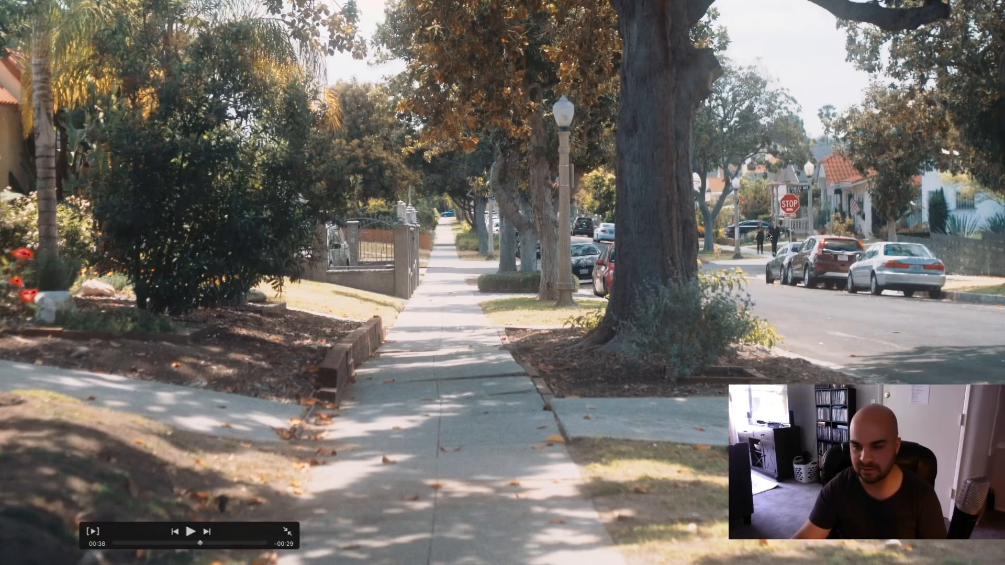
{"action": "mouse_move", "coordinate": [447, 159]}
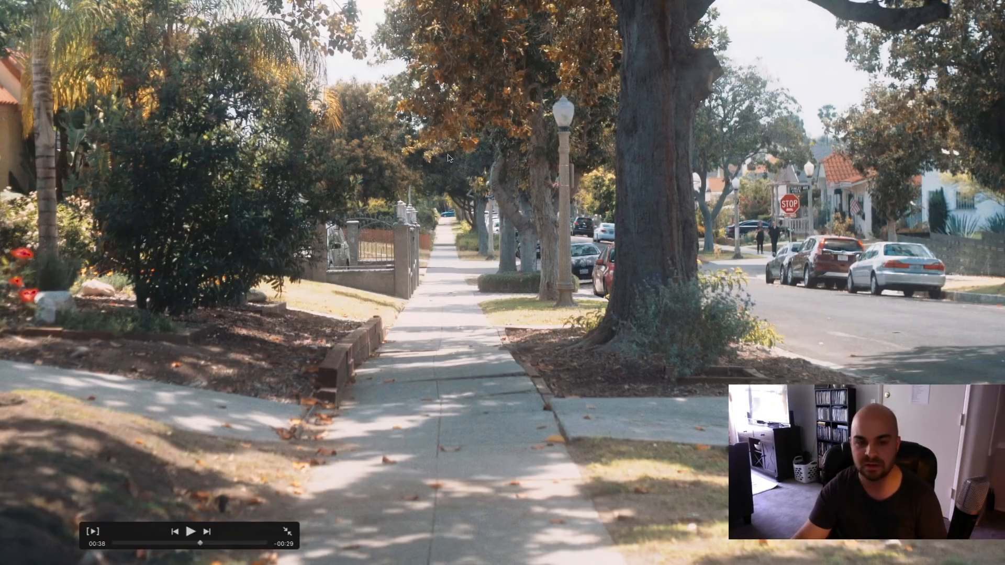
{"action": "mouse_move", "coordinate": [308, 289]}
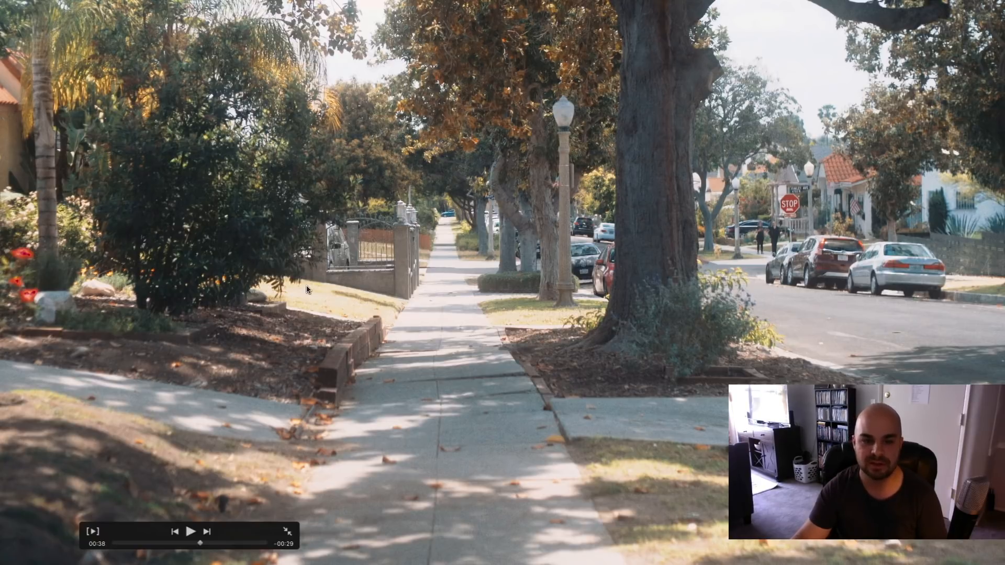
{"action": "mouse_move", "coordinate": [754, 213]}
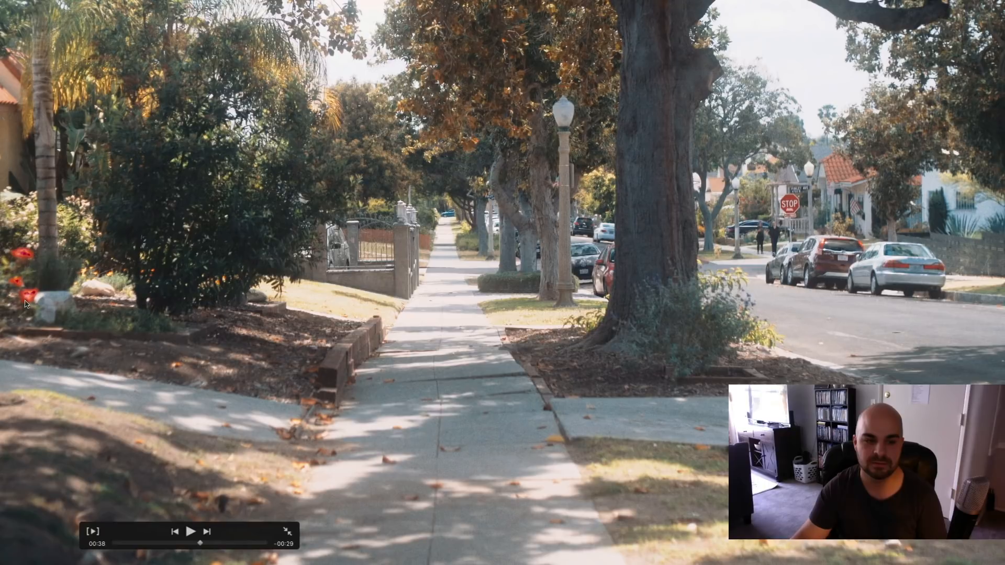
{"action": "mouse_move", "coordinate": [209, 341]}
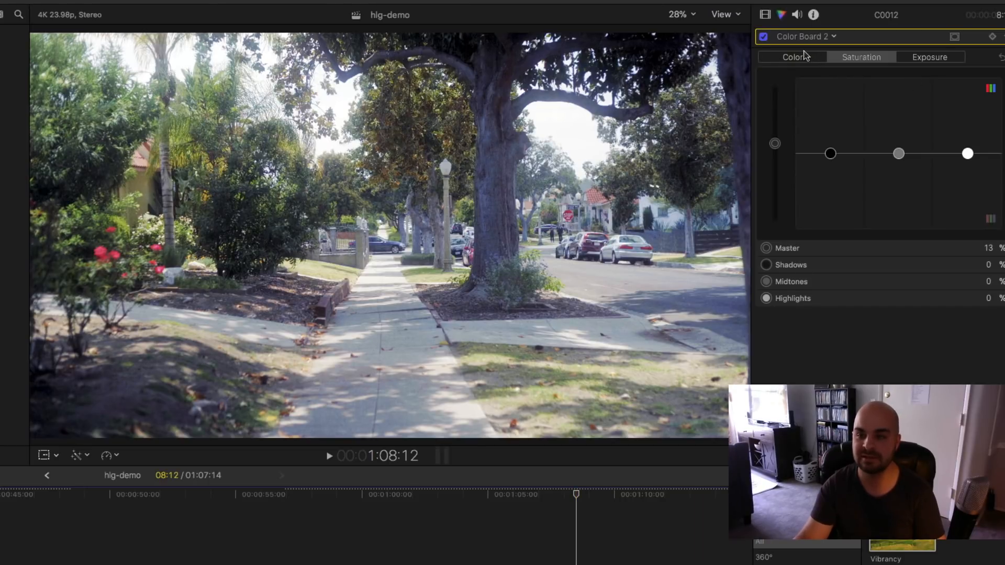
- Check clip C0012's Exposure tab, return to Saturation, then switch to the Color tab
{"action": "left_click", "coordinate": [929, 56]}
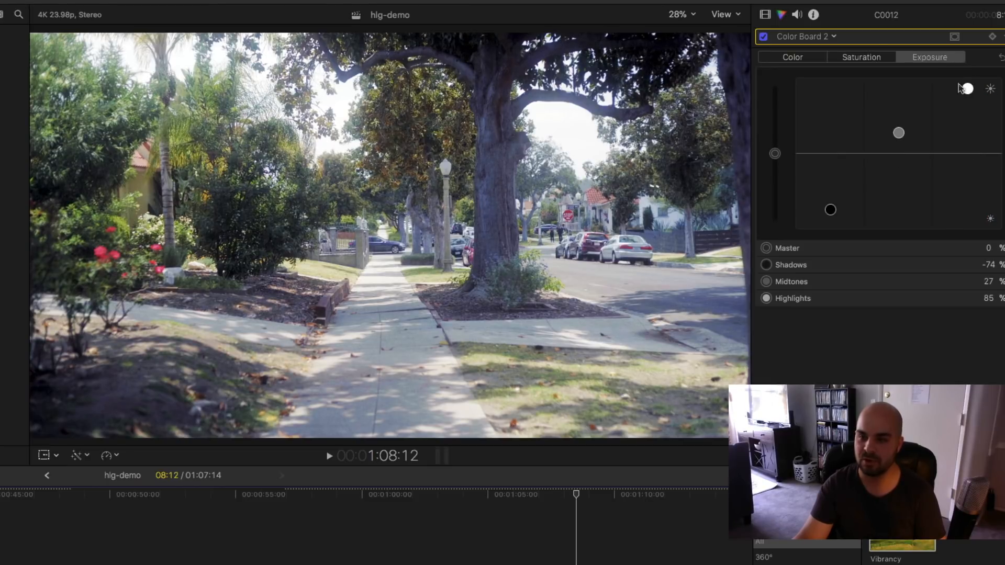
{"action": "left_click", "coordinate": [860, 56]}
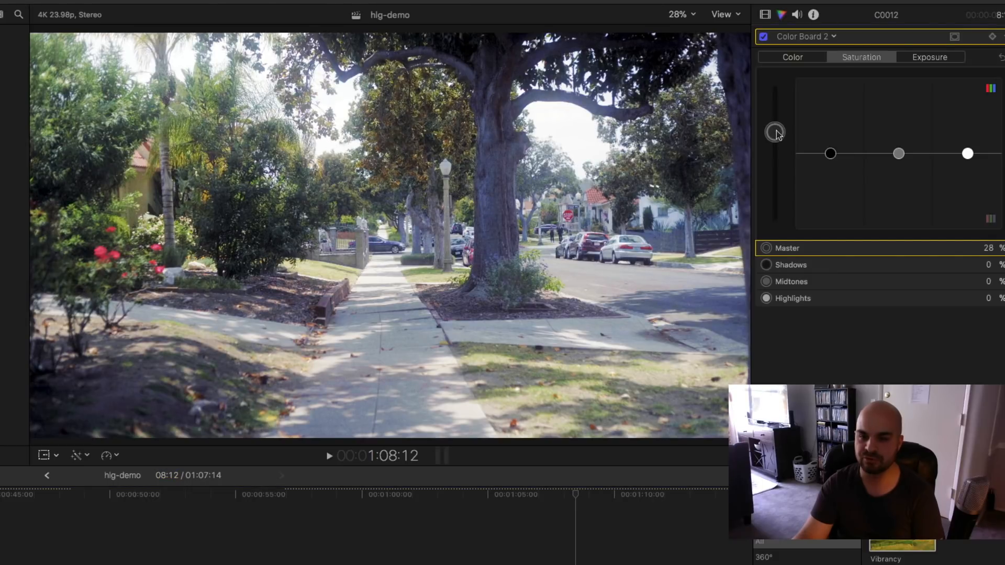
{"action": "mouse_move", "coordinate": [497, 194]}
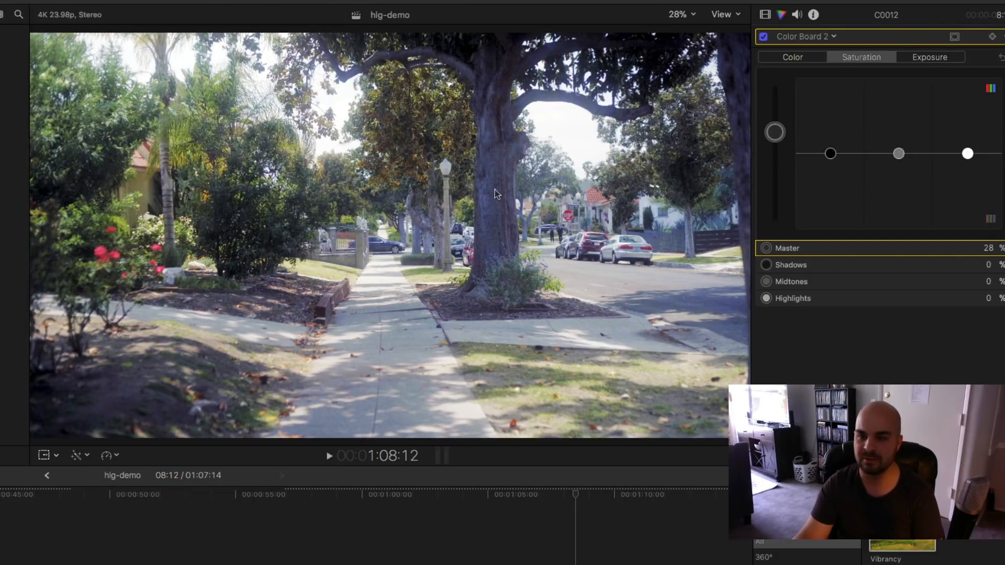
{"action": "left_click", "coordinate": [792, 56]}
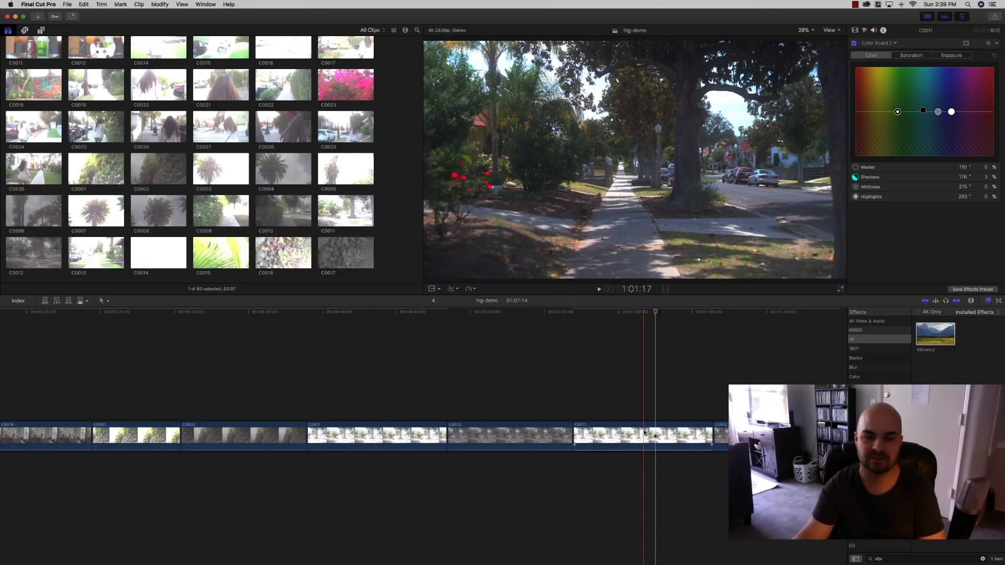
- Play the street clip full screen to preview the footage before grading C0011
{"action": "left_click", "coordinate": [642, 436]}
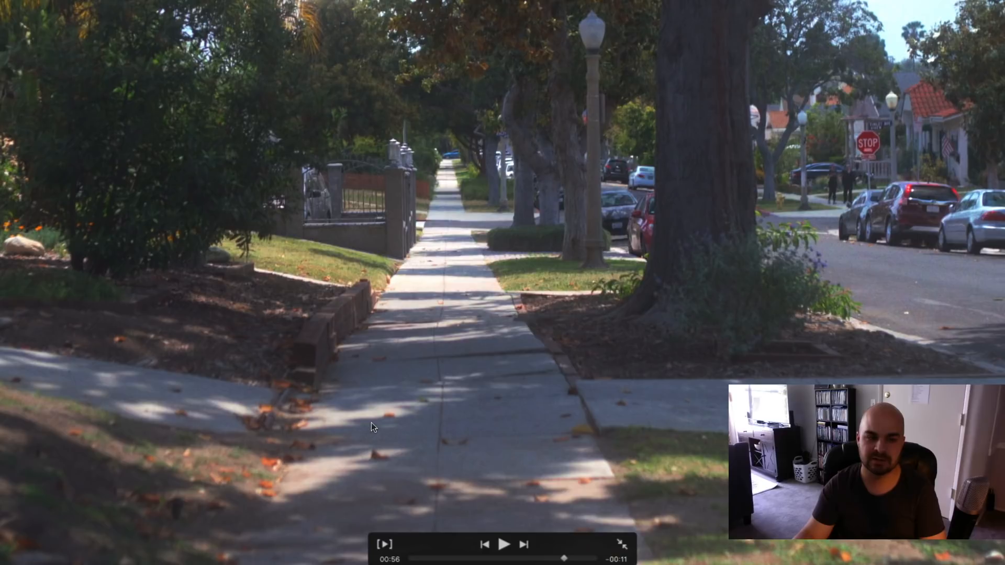
{"action": "mouse_move", "coordinate": [463, 543]}
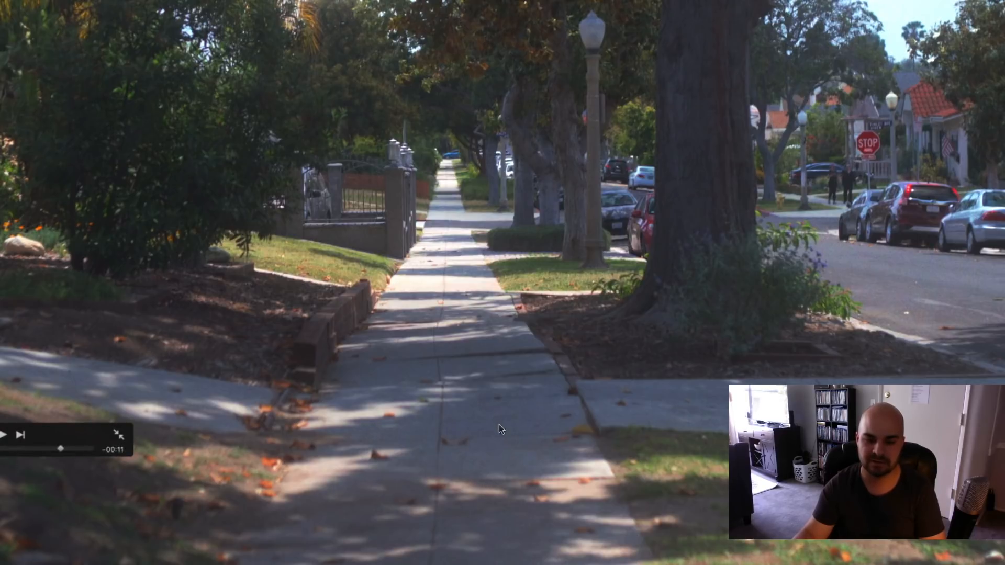
{"action": "mouse_move", "coordinate": [337, 430]}
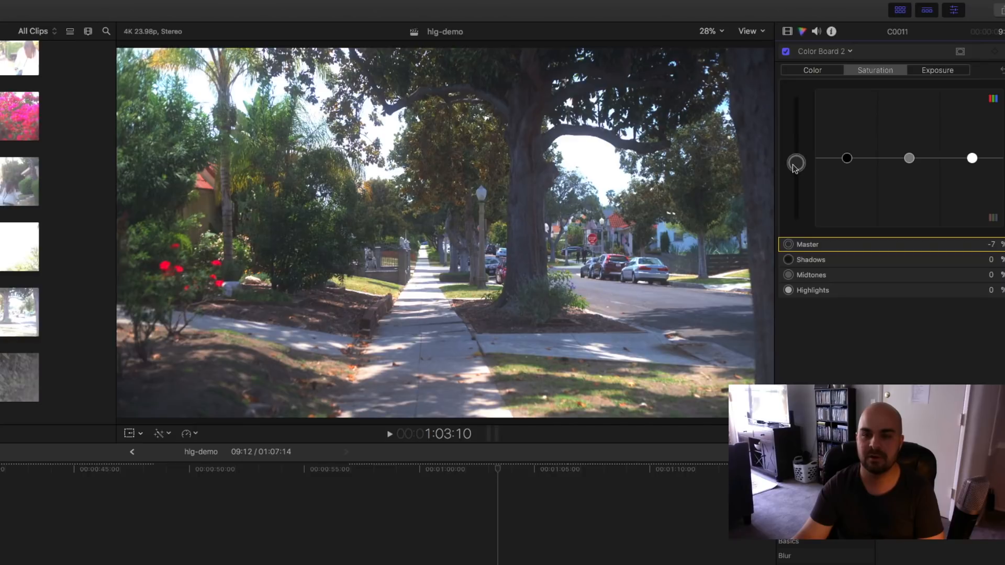
{"action": "mouse_move", "coordinate": [888, 142]}
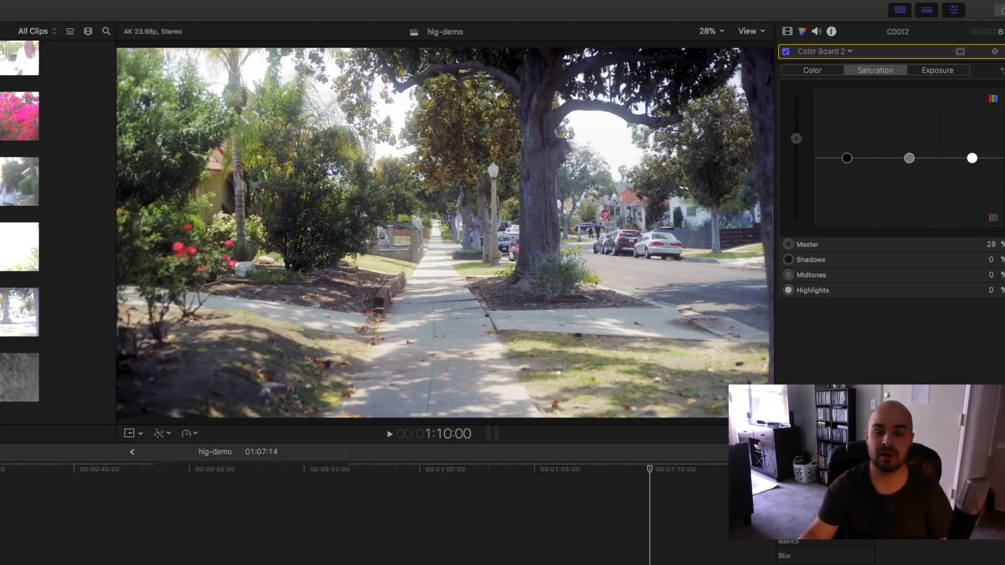
- Return to clip C0011 in the timeline to compare its -7% saturation with C0012
{"action": "left_click", "coordinate": [472, 469]}
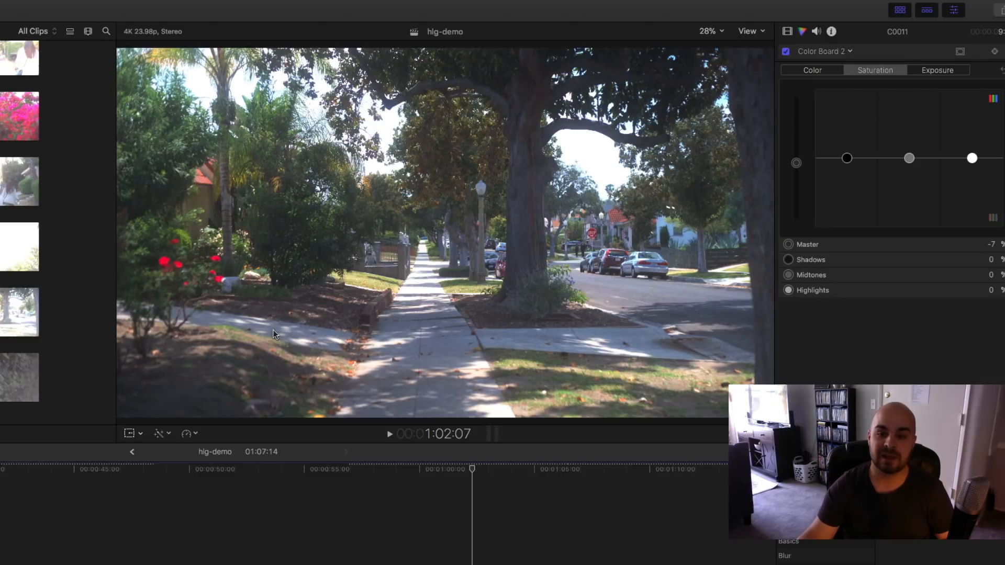
{"action": "mouse_move", "coordinate": [326, 323]}
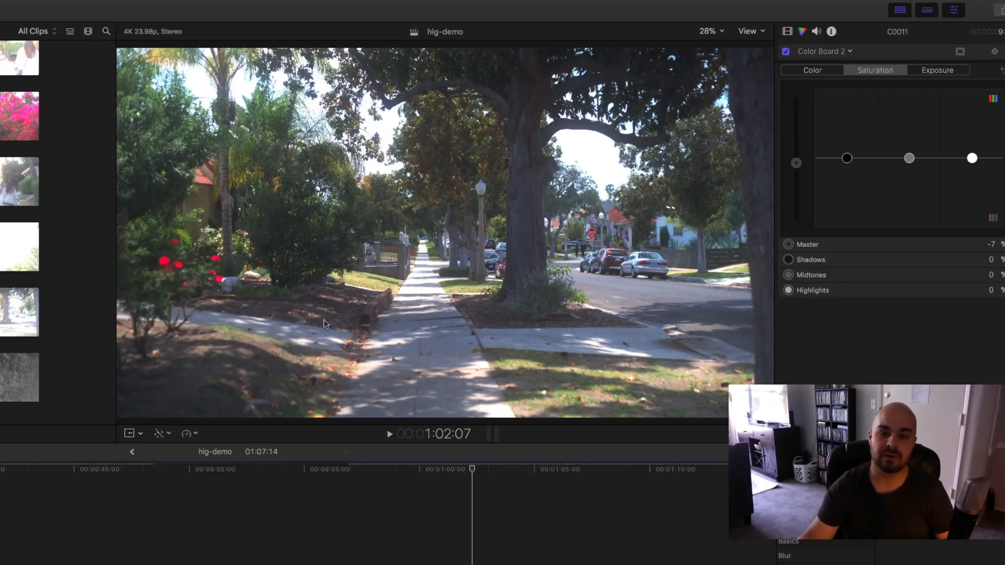
{"action": "mouse_move", "coordinate": [622, 317]}
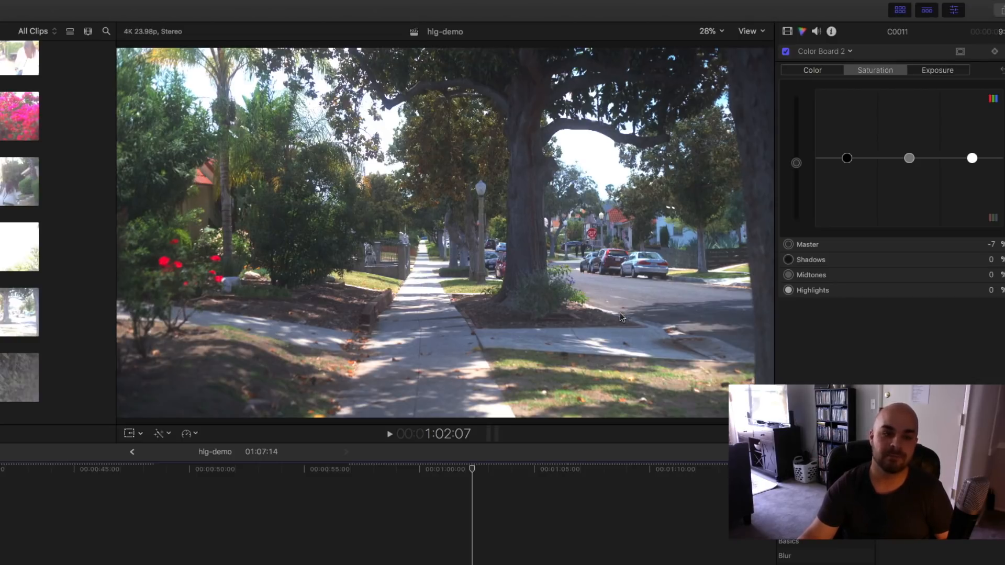